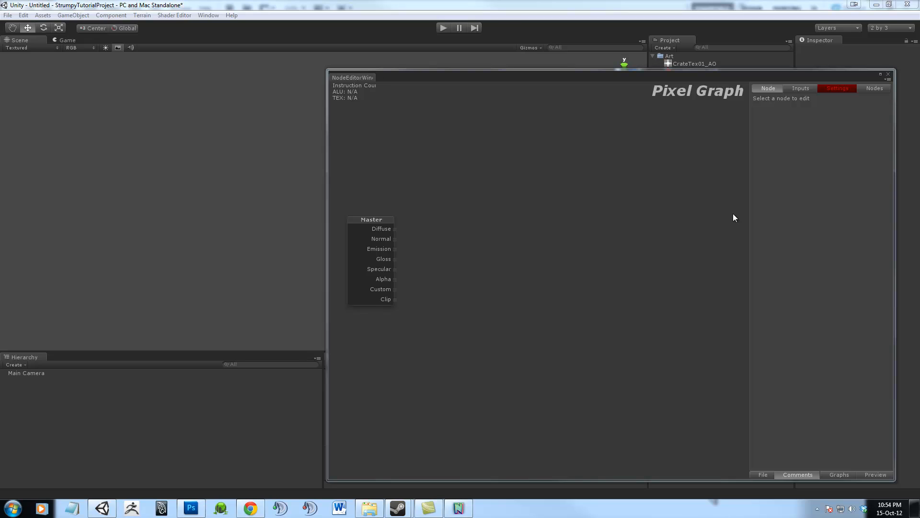
pyautogui.moveTo(376, 236)
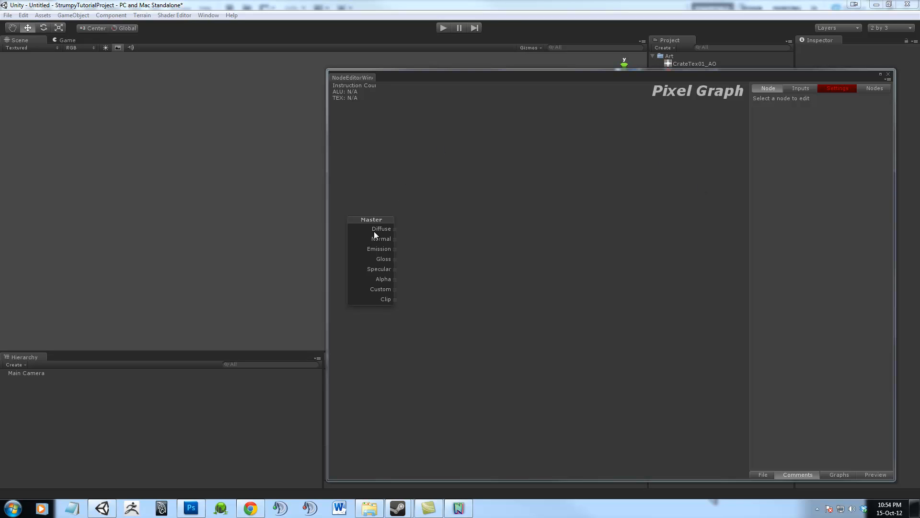
pyautogui.moveTo(386, 243)
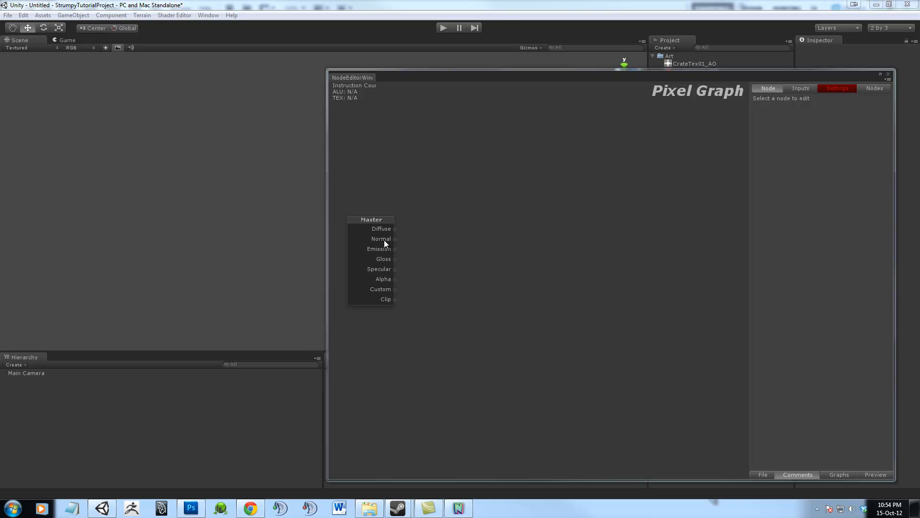
pyautogui.moveTo(400, 270)
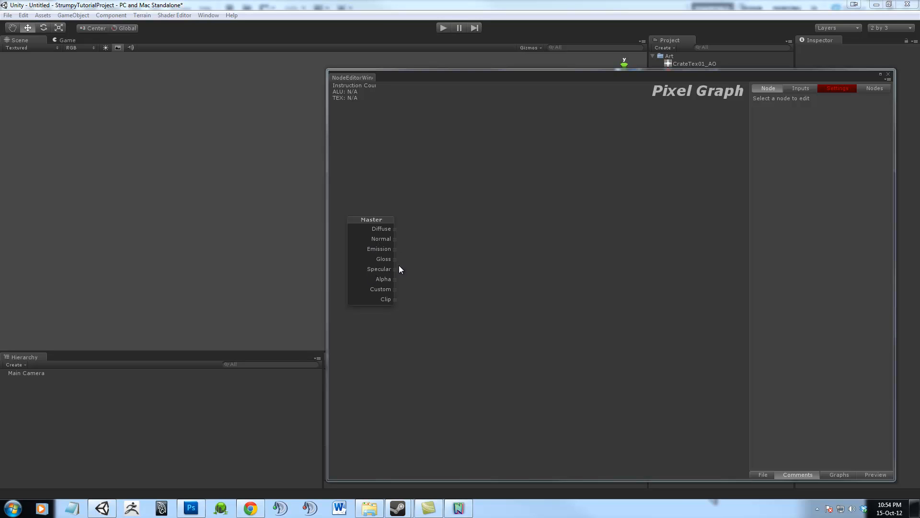
pyautogui.moveTo(238, 308)
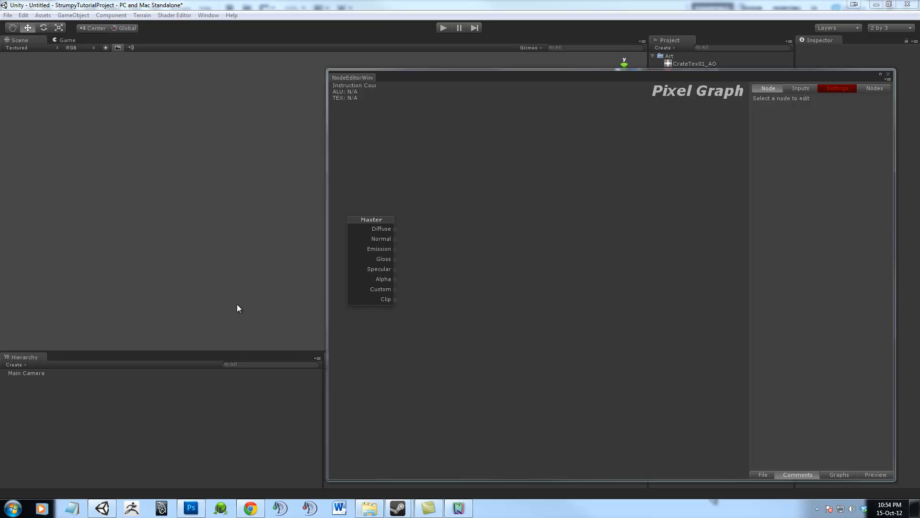
pyautogui.moveTo(434, 292)
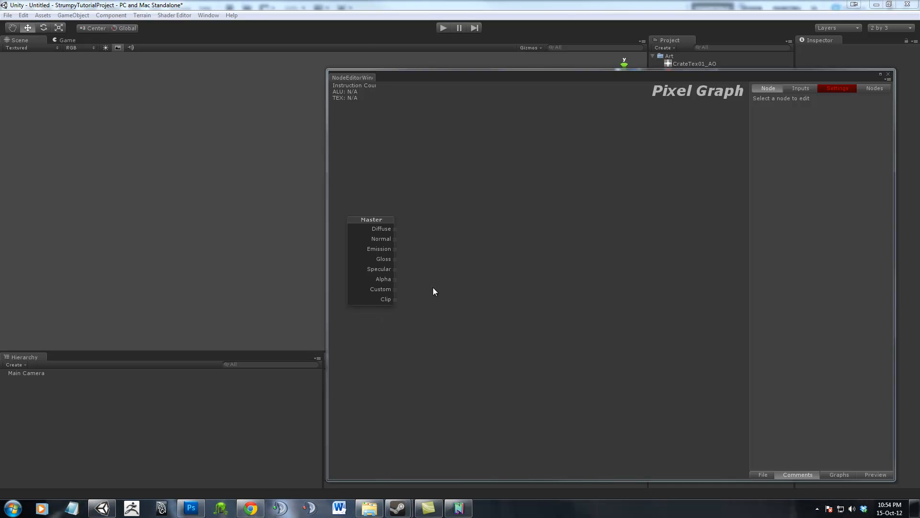
pyautogui.moveTo(491, 213)
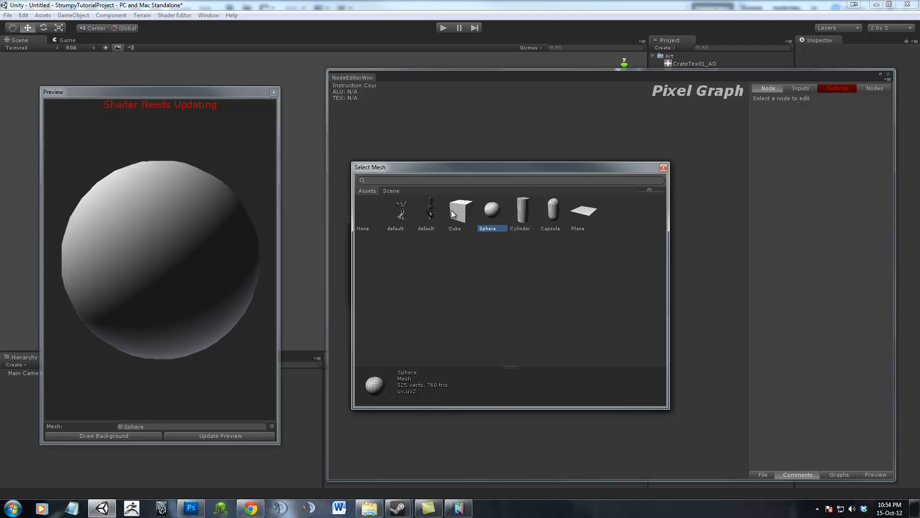
# Switch the shader preview mesh from the sphere to a Cube.
pyautogui.click(460, 209)
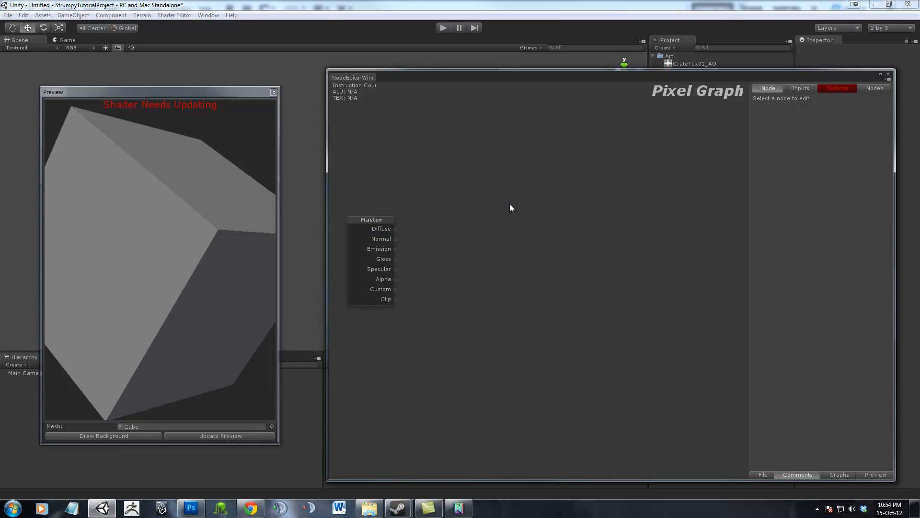
pyautogui.moveTo(596, 141)
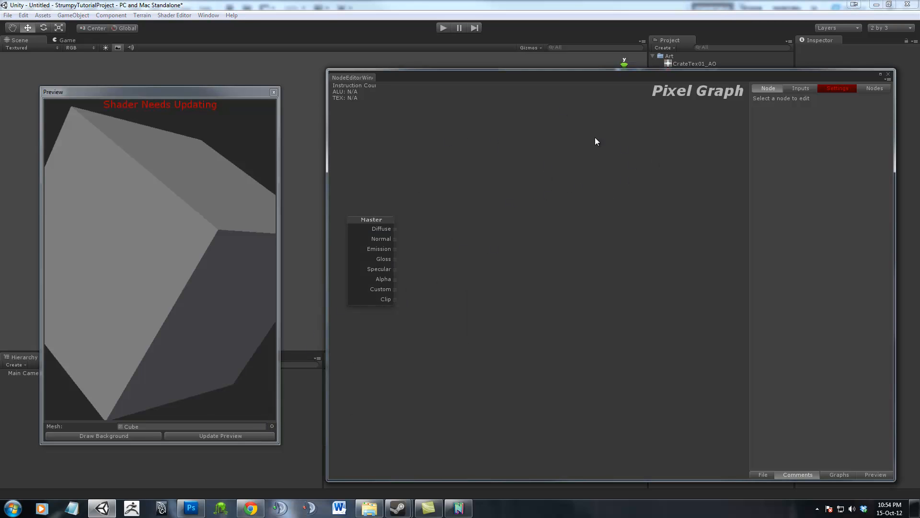
pyautogui.moveTo(557, 184)
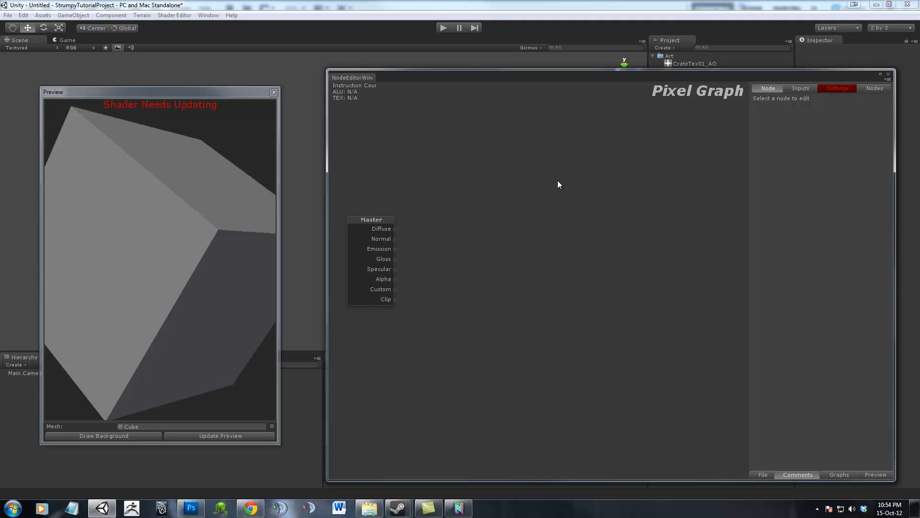
# Add a Sampler2D node from Properties and bind it to a new _DiffuseChannel input.
pyautogui.rightClick(517, 217)
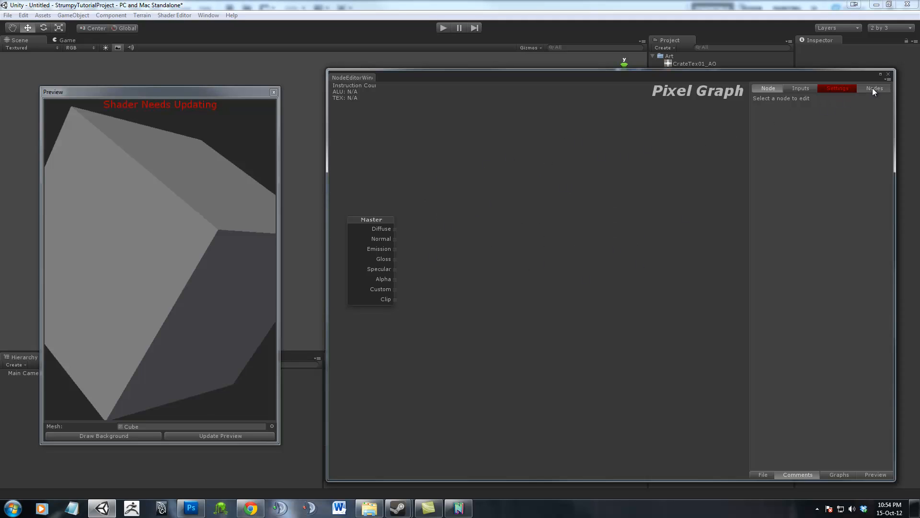
pyautogui.click(873, 88)
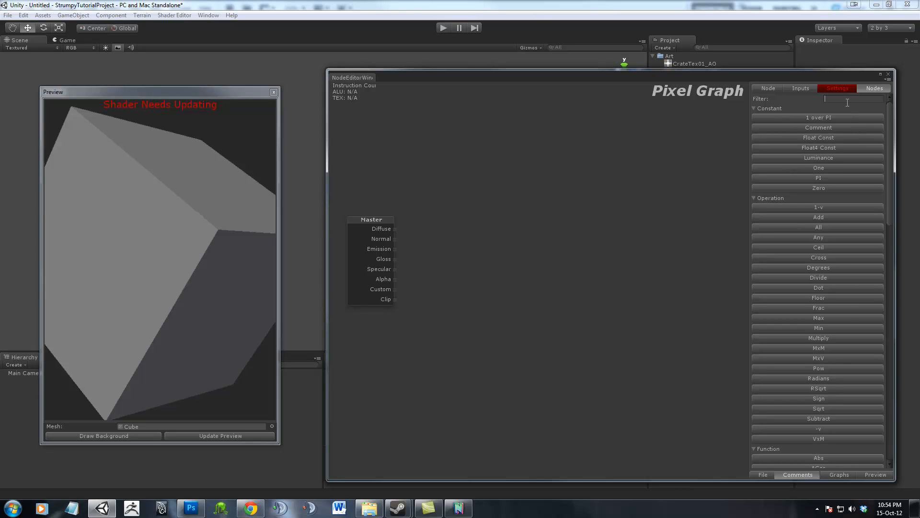
pyautogui.moveTo(808, 104)
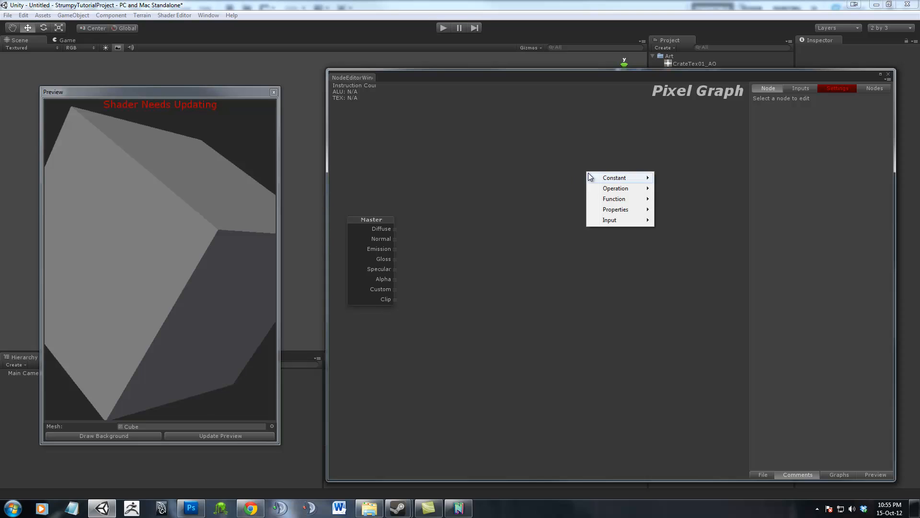
pyautogui.moveTo(615, 209)
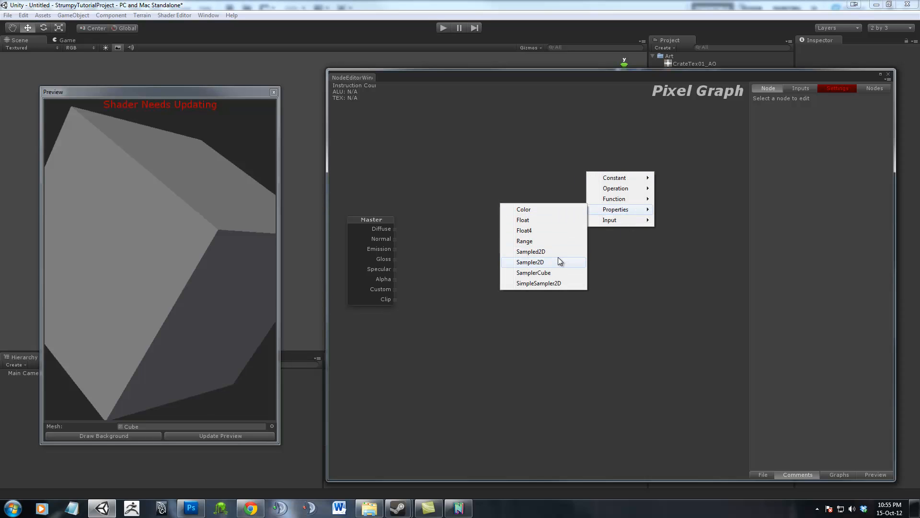
pyautogui.moveTo(562, 263)
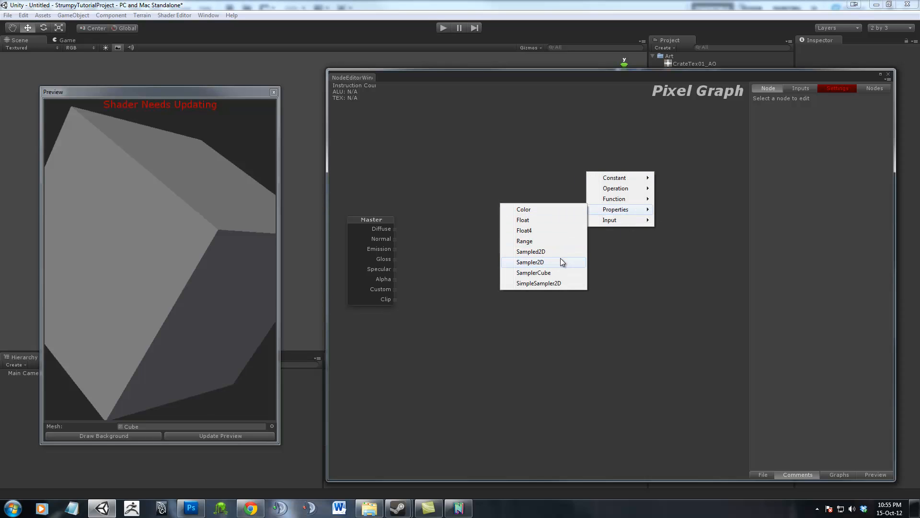
pyautogui.click(530, 262)
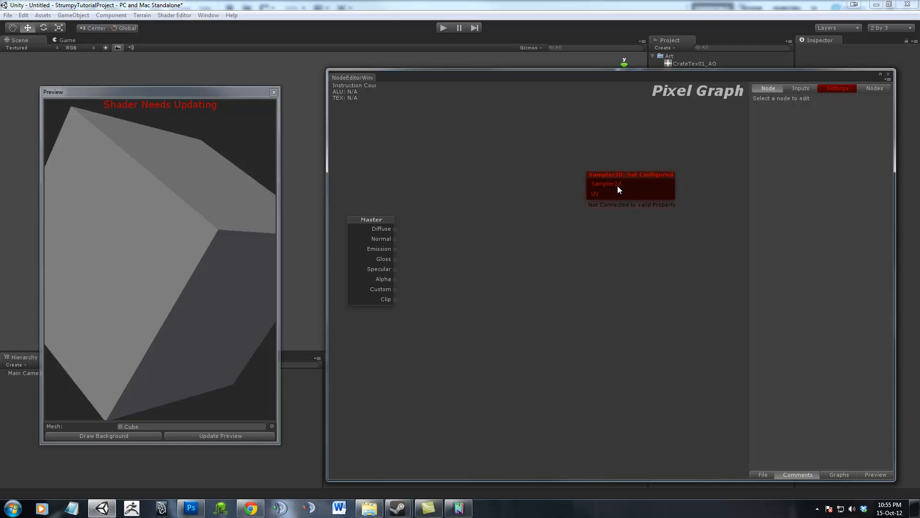
pyautogui.click(631, 182)
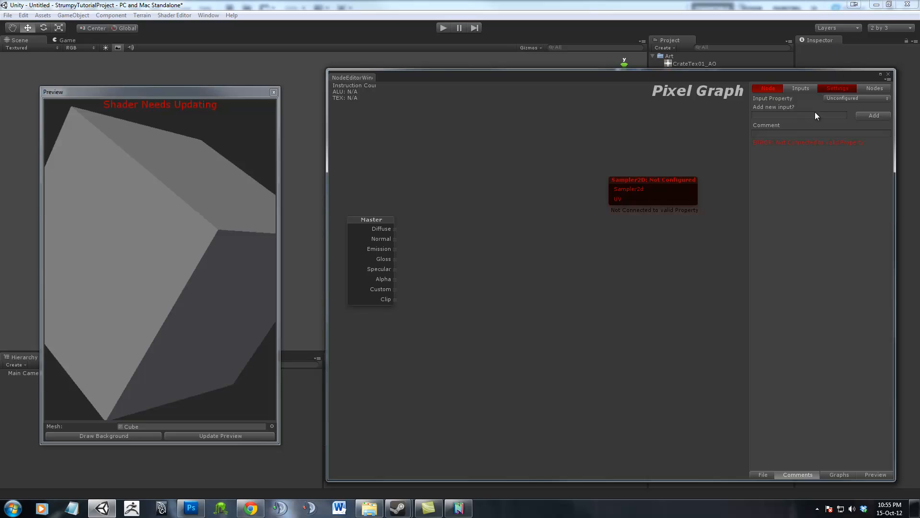
pyautogui.write('D')
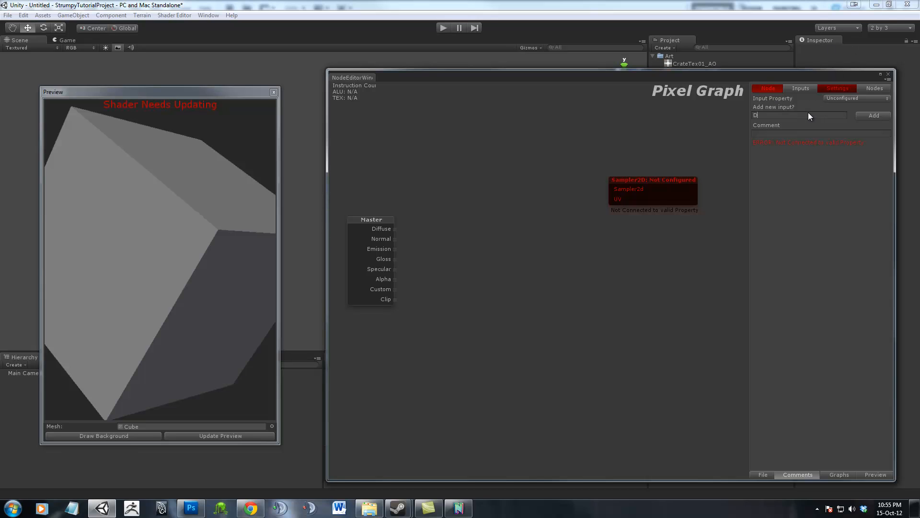
pyautogui.write('iffuseMap')
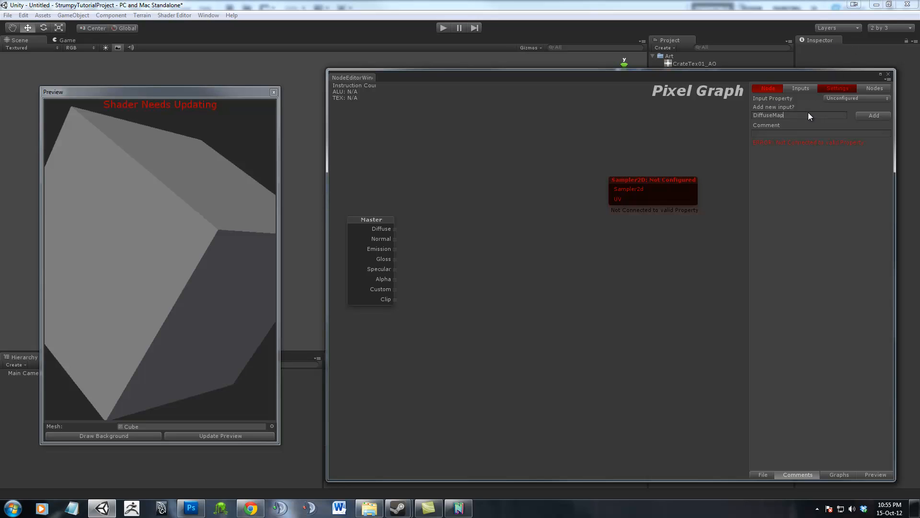
pyautogui.write('DiffuseChannel')
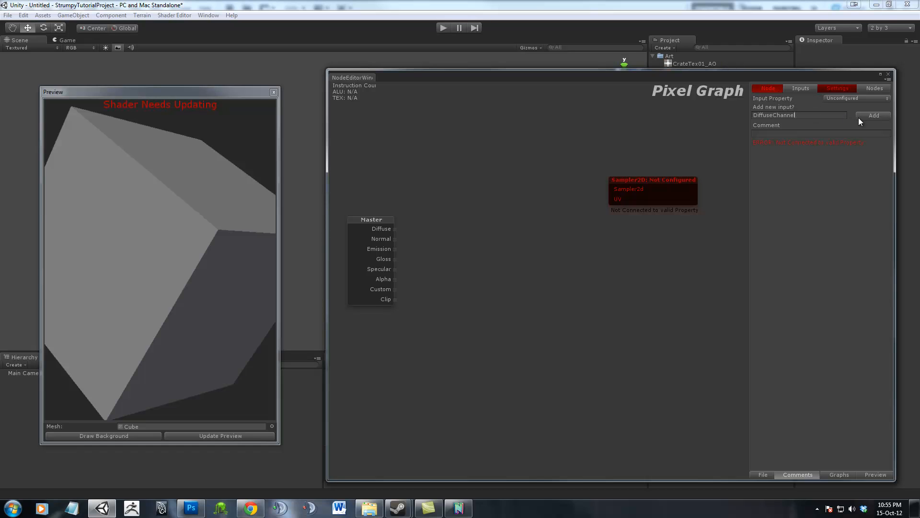
pyautogui.click(874, 115)
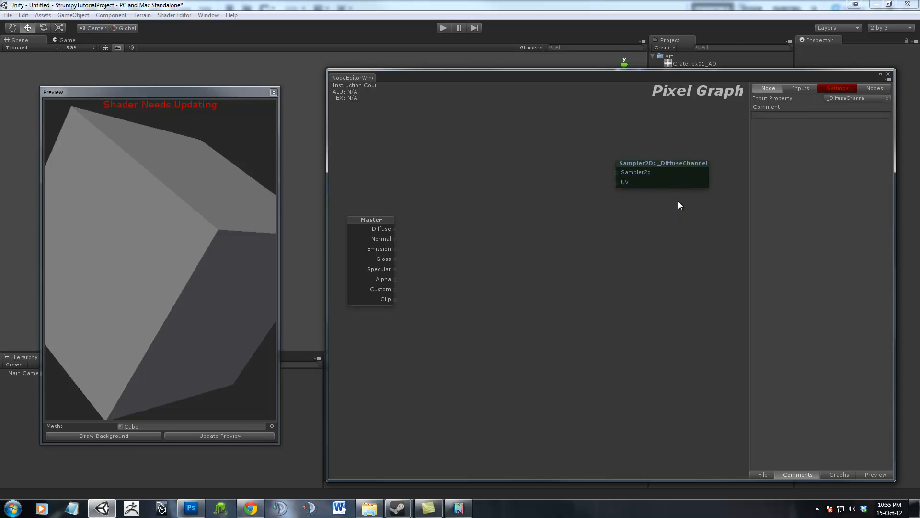
pyautogui.moveTo(657, 181)
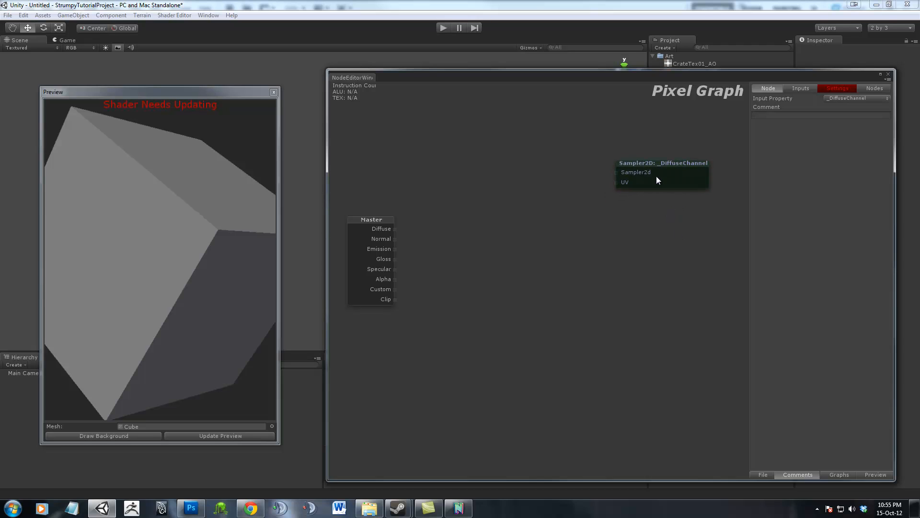
# Duplicate the _DiffuseChannel sampler three times into a column below the original.
pyautogui.moveTo(657, 178); pyautogui.dragTo(657, 224)
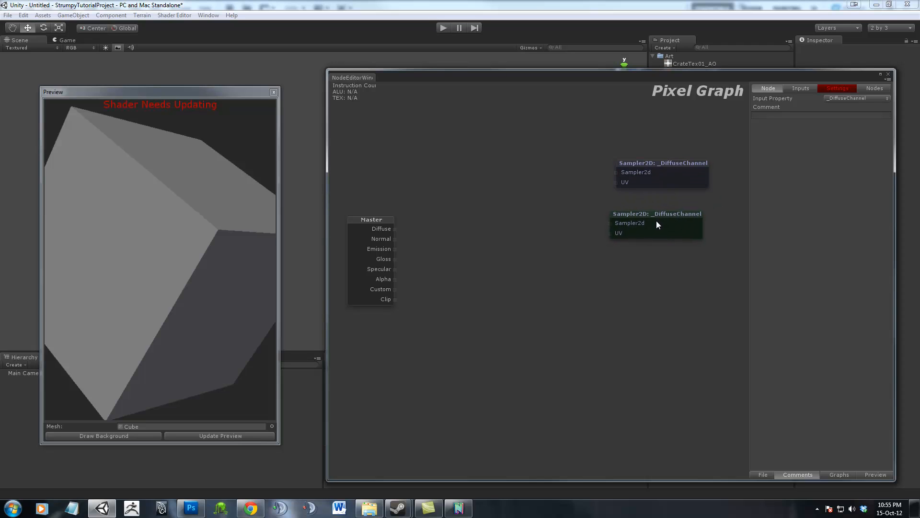
pyautogui.moveTo(656, 225); pyautogui.dragTo(659, 228)
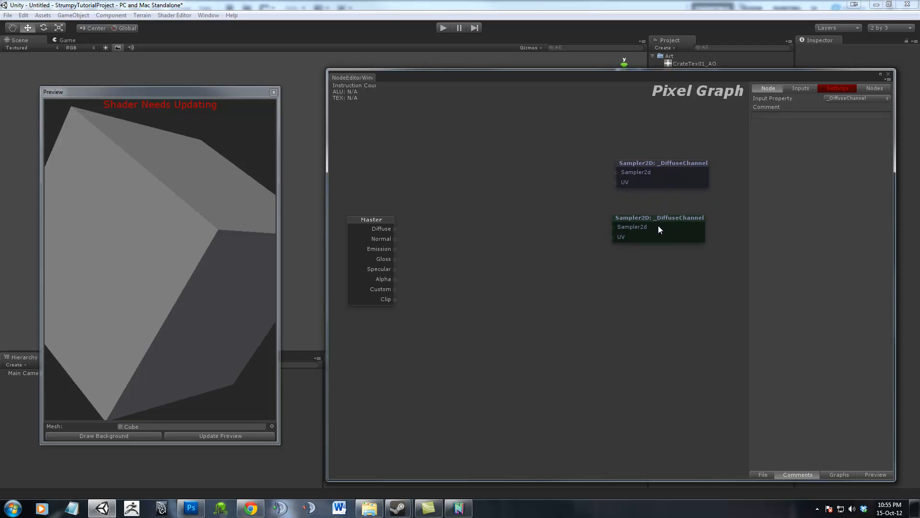
pyautogui.moveTo(659, 230); pyautogui.dragTo(666, 272)
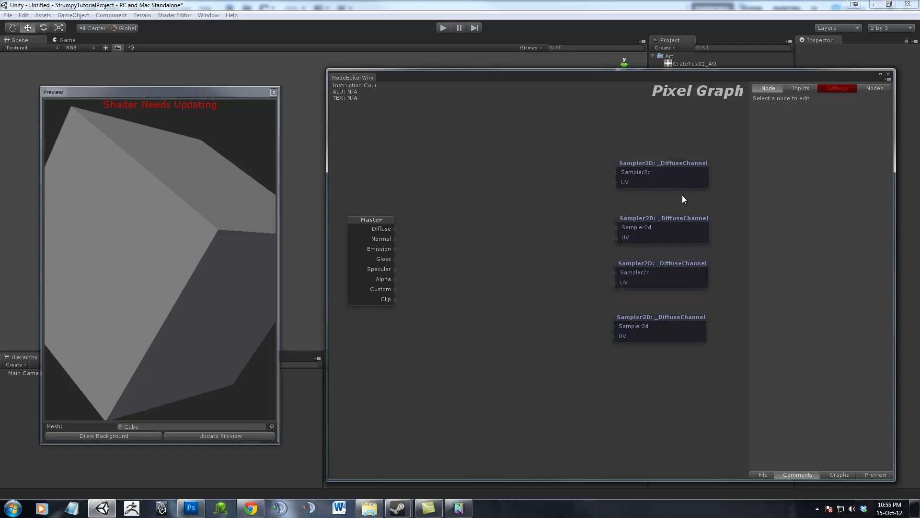
# Rebind the three sampler copies to new _NormalChannel, _EmissionChannel and _SpecularChannel inputs.
pyautogui.click(662, 227)
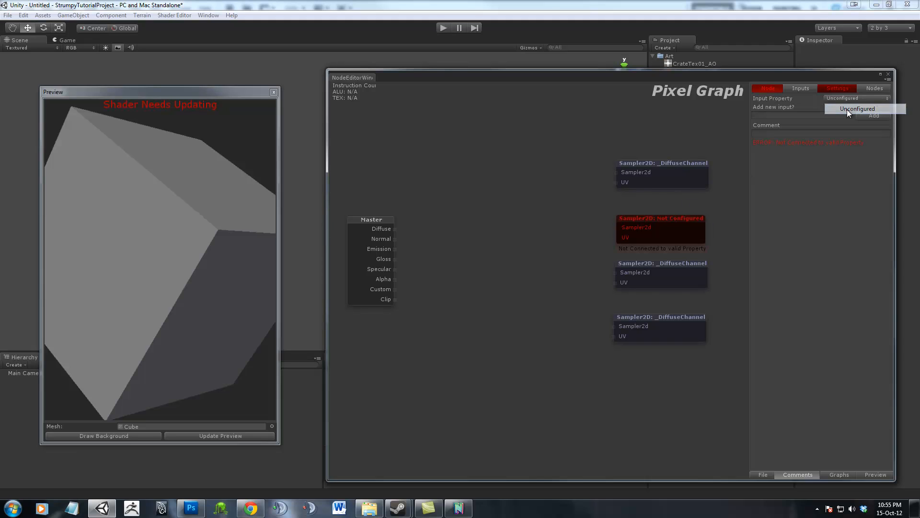
pyautogui.click(858, 108)
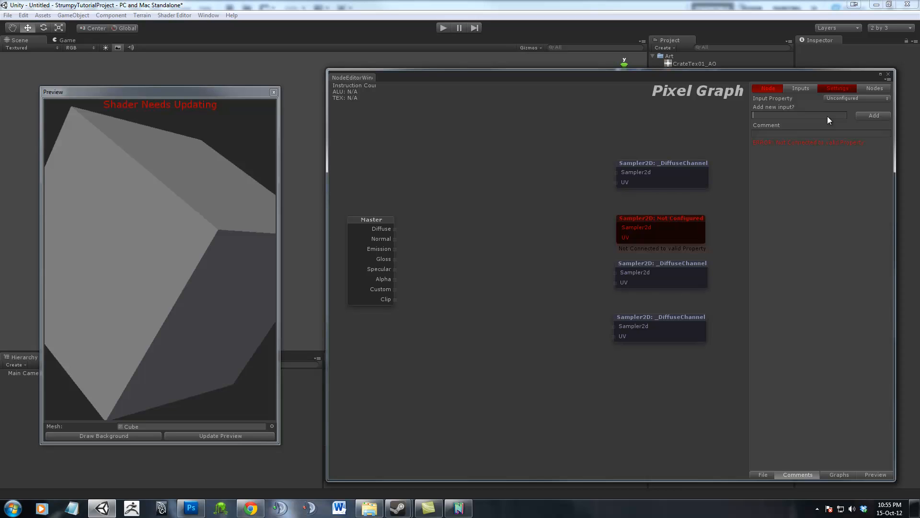
pyautogui.write('Normal')
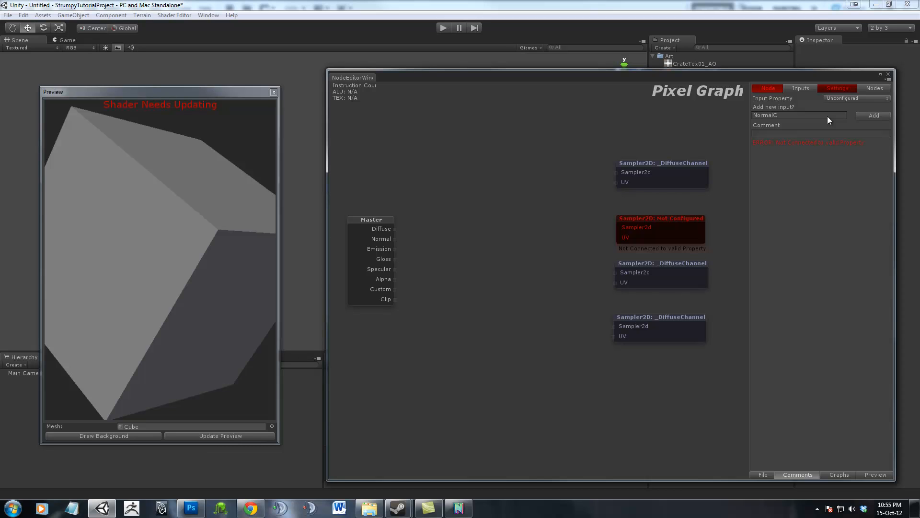
pyautogui.write('Channel')
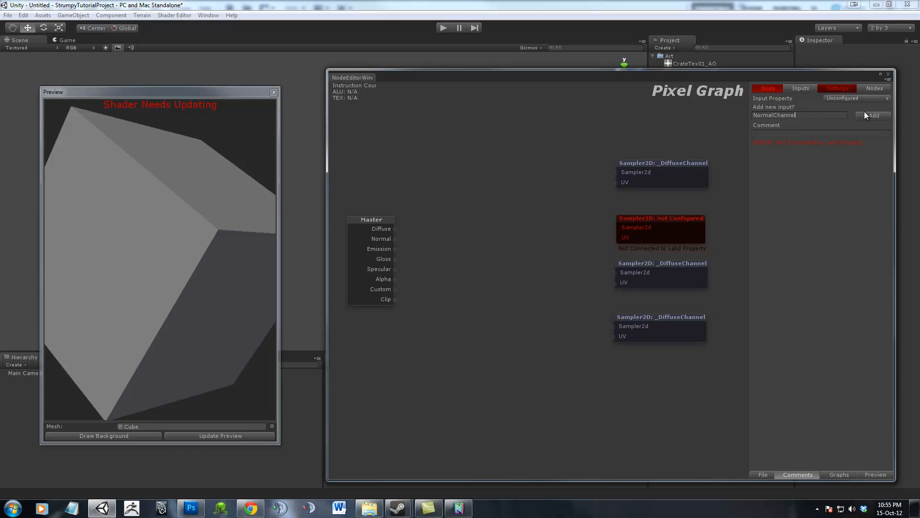
pyautogui.click(874, 115)
pyautogui.write('EmissionChan')
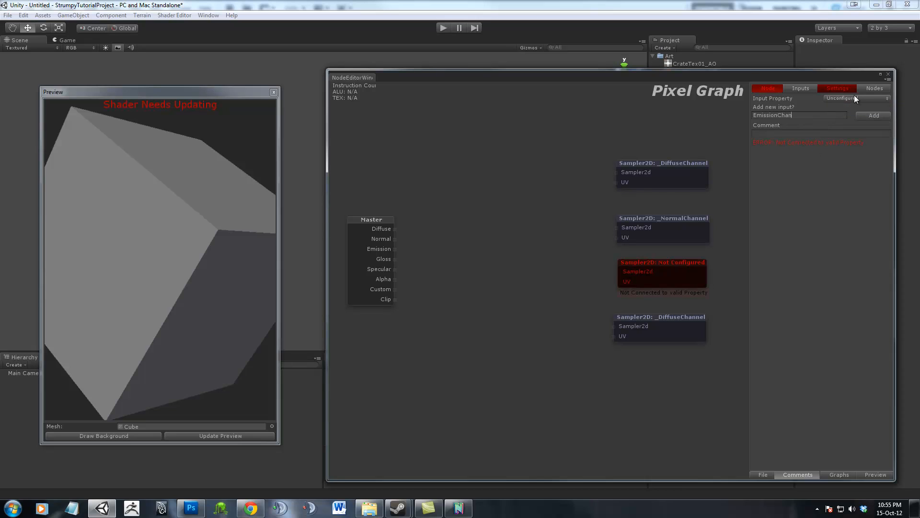
pyautogui.click(873, 115)
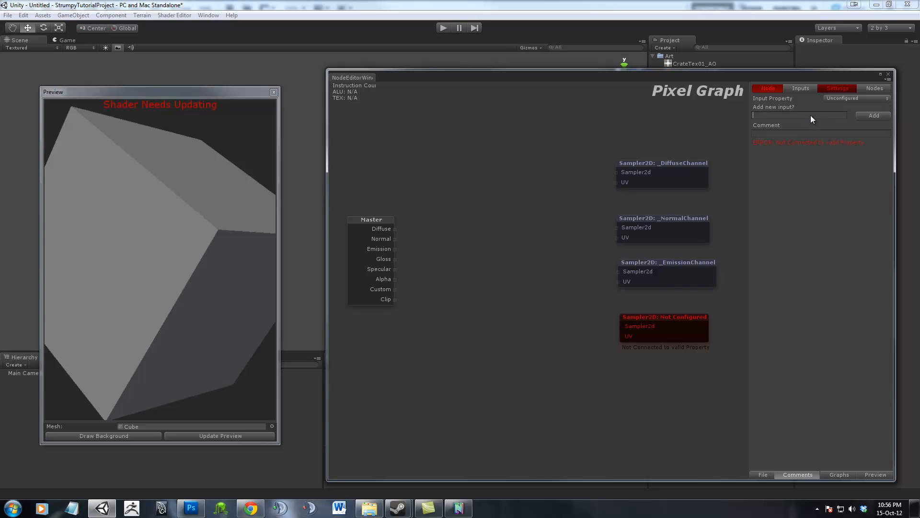
pyautogui.write('SpecularCha')
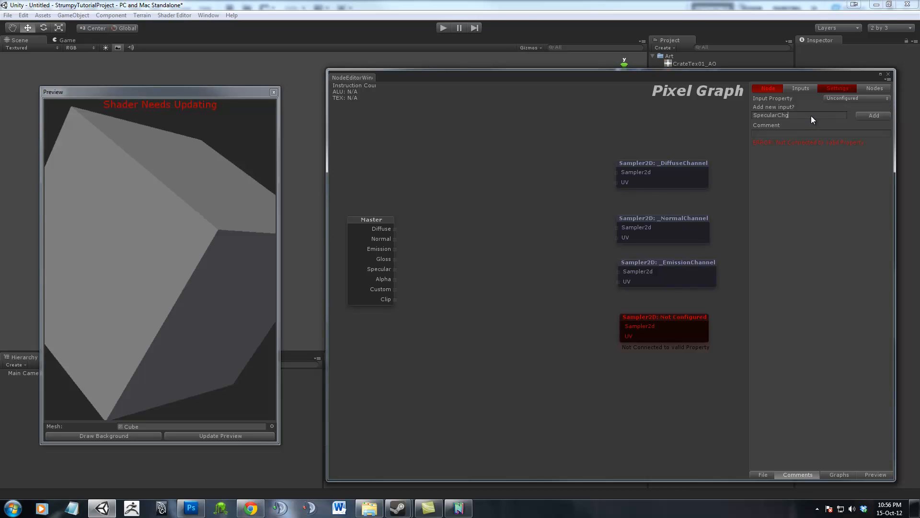
pyautogui.write('annel')
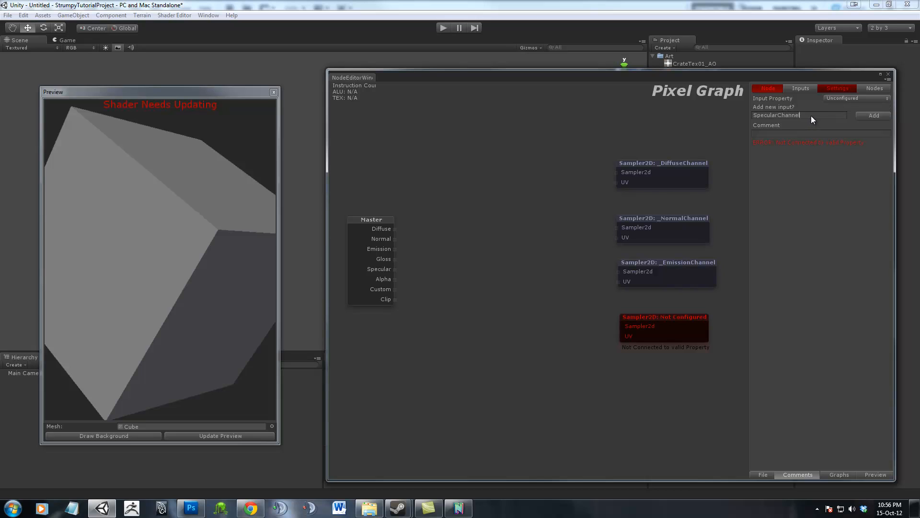
pyautogui.click(874, 115)
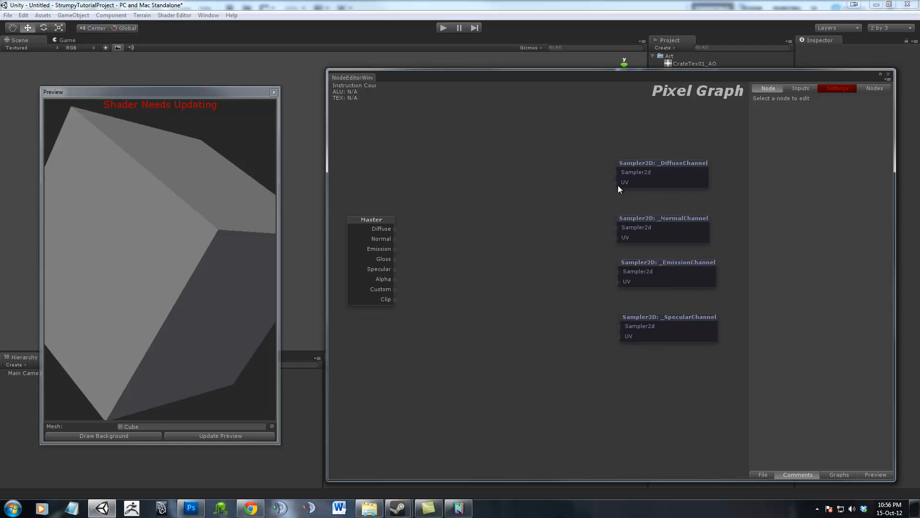
pyautogui.click(667, 262)
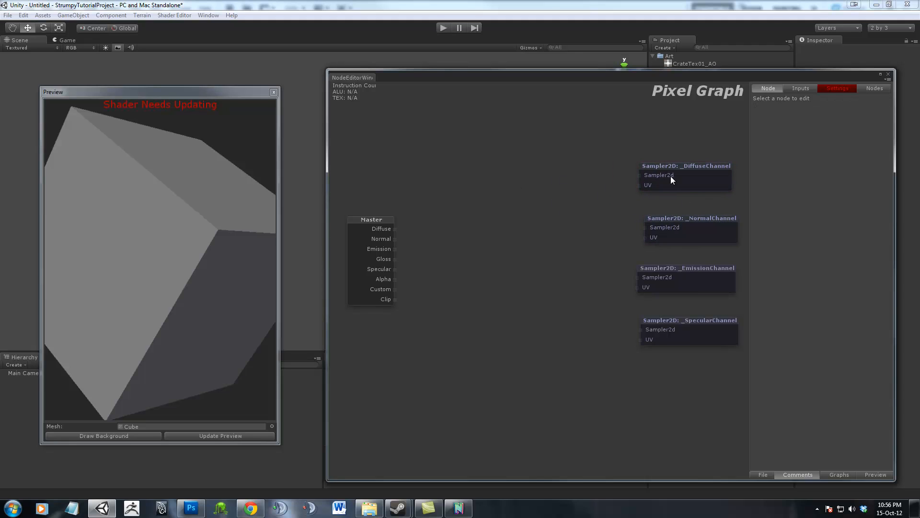
# Add a Tex2D function node and select the neighbouring _DiffuseChannel sampler.
pyautogui.rightClick(672, 181)
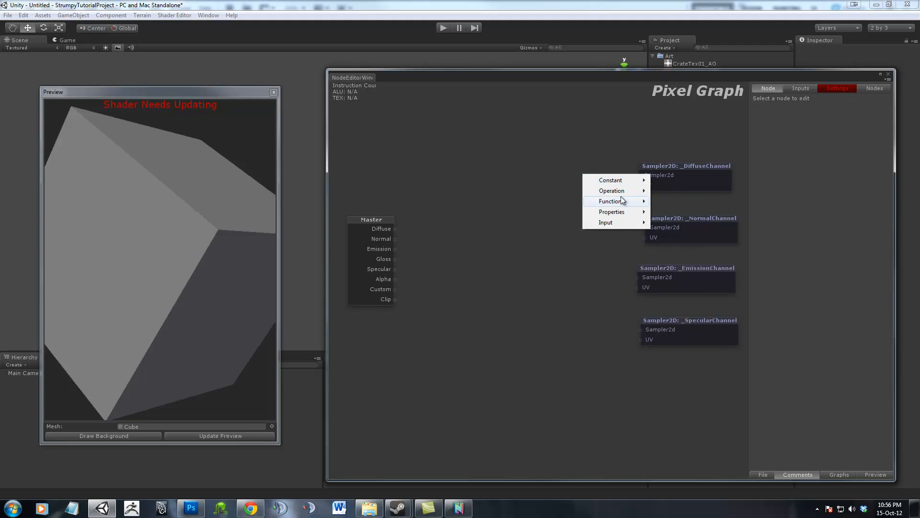
pyautogui.moveTo(605, 223)
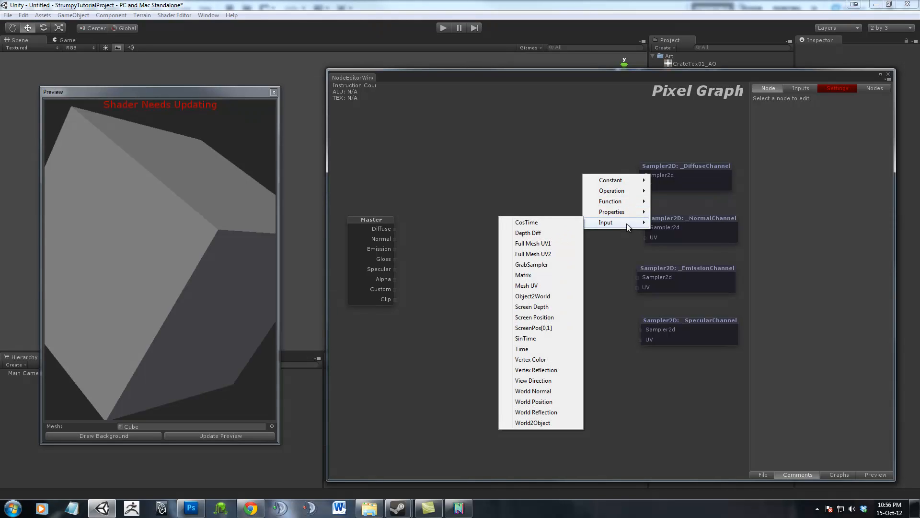
pyautogui.moveTo(612, 212)
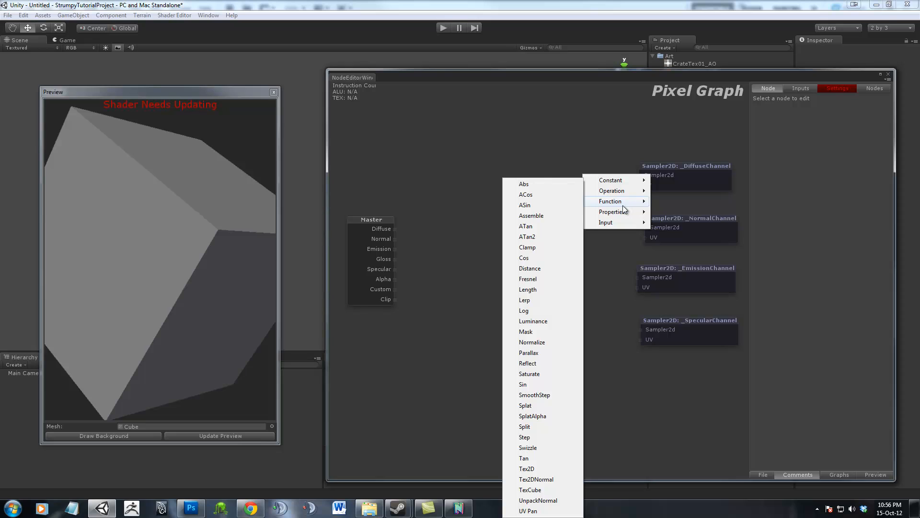
pyautogui.click(525, 468)
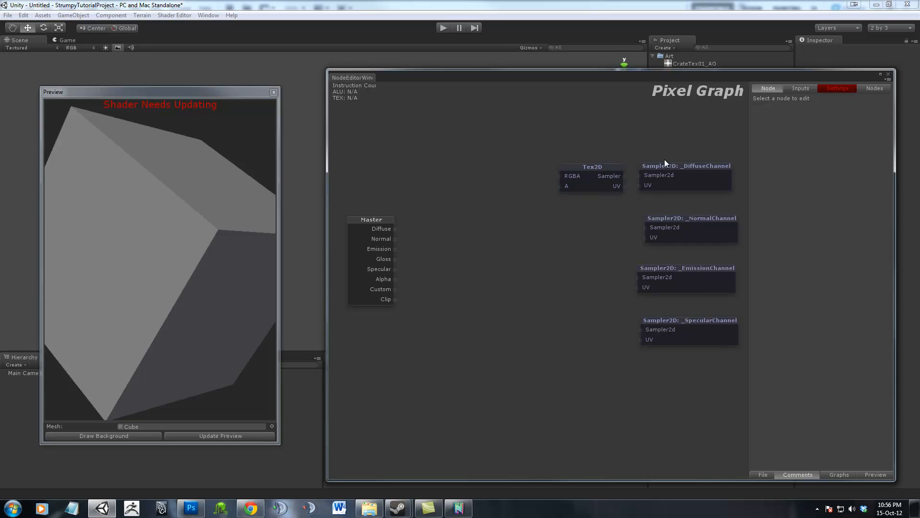
pyautogui.click(686, 176)
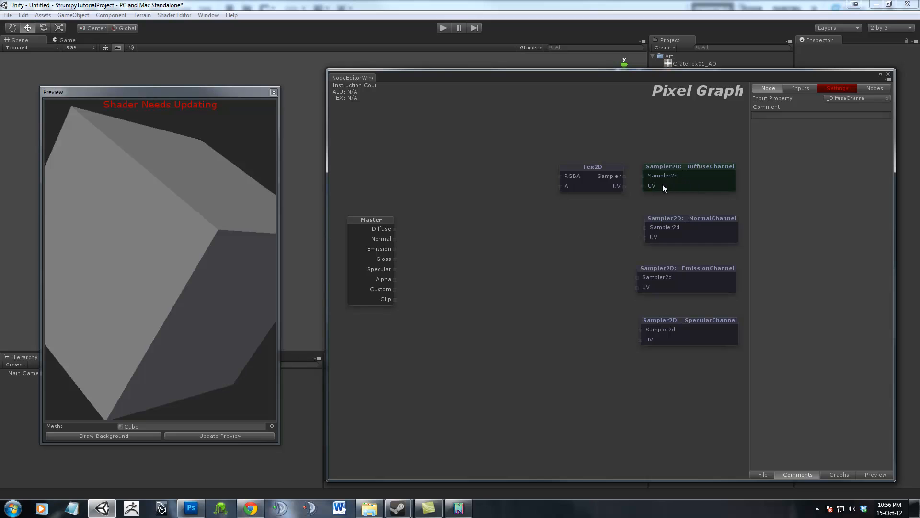
pyautogui.moveTo(633, 181)
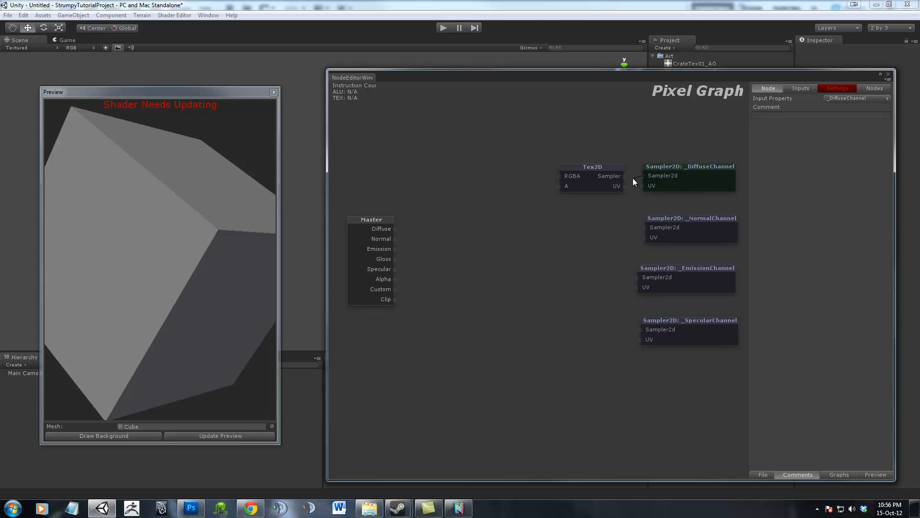
pyautogui.moveTo(643, 180)
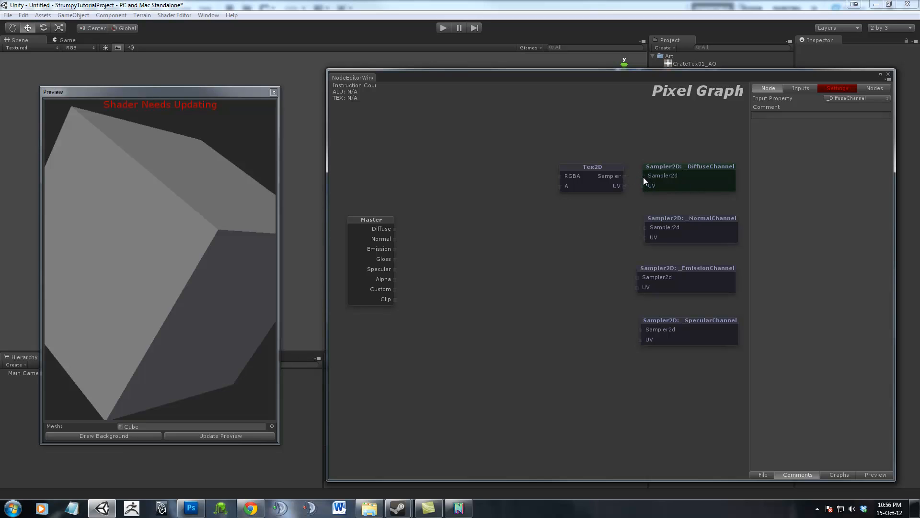
# Connect the _DiffuseChannel sampler outputs to the Tex2D Sampler and UV inputs.
pyautogui.moveTo(623, 176); pyautogui.dragTo(644, 176)
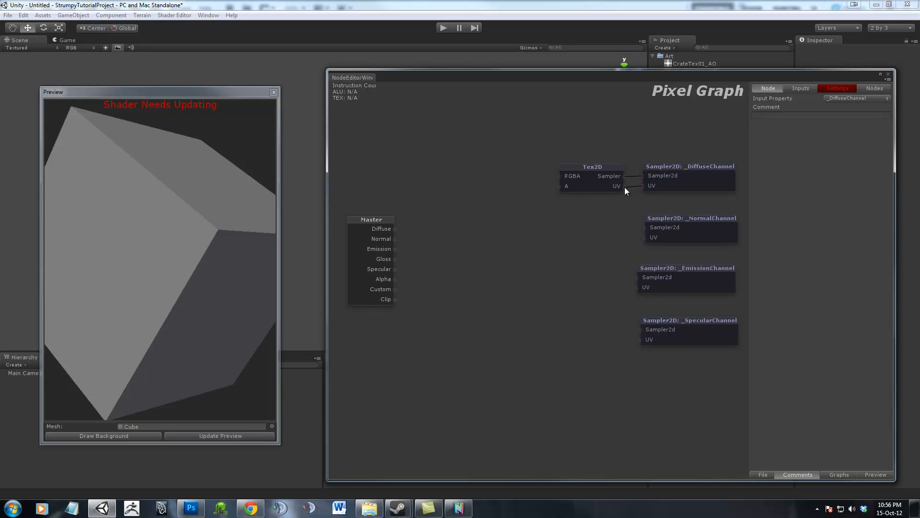
pyautogui.moveTo(536, 170)
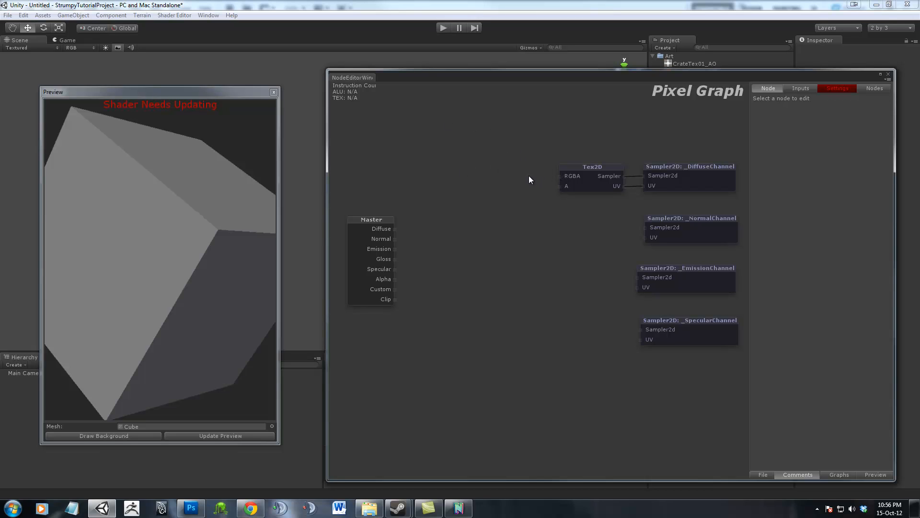
pyautogui.moveTo(517, 173)
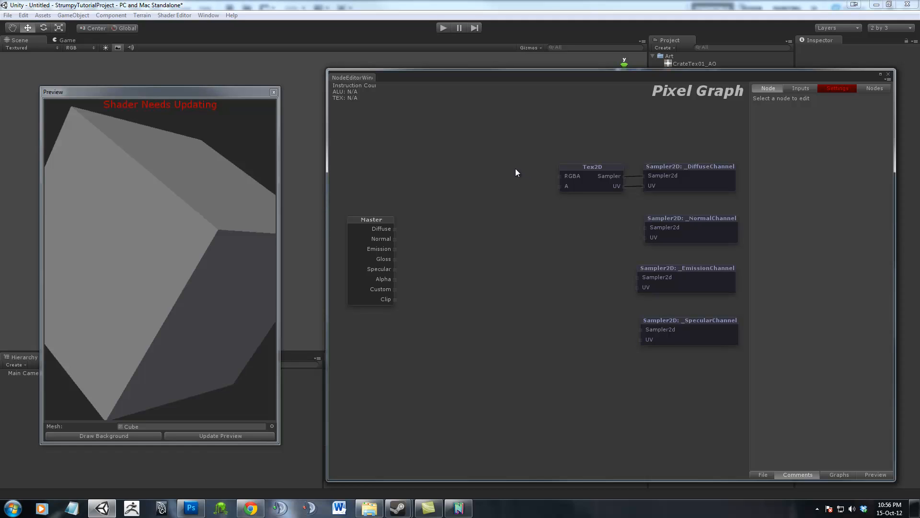
pyautogui.moveTo(546, 177)
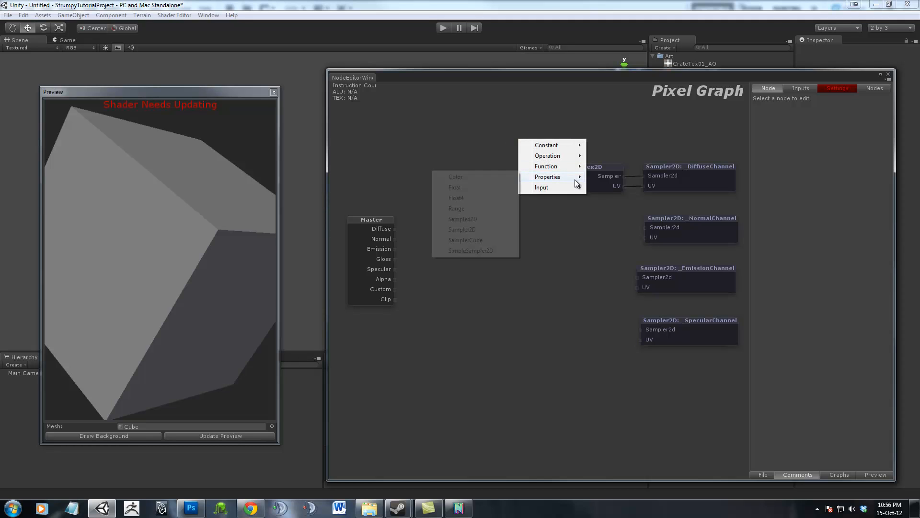
# Add a Color property node bound to a new _DiffuseColour input.
pyautogui.click(455, 177)
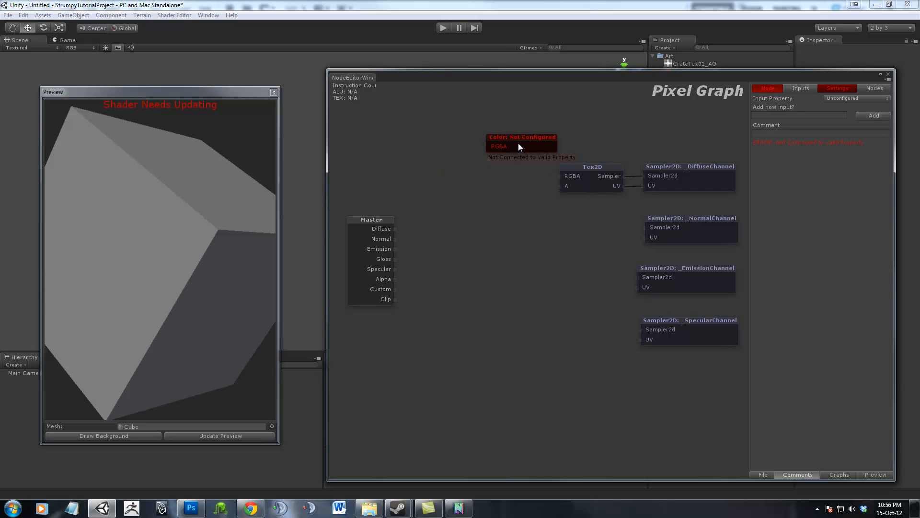
pyautogui.write('D')
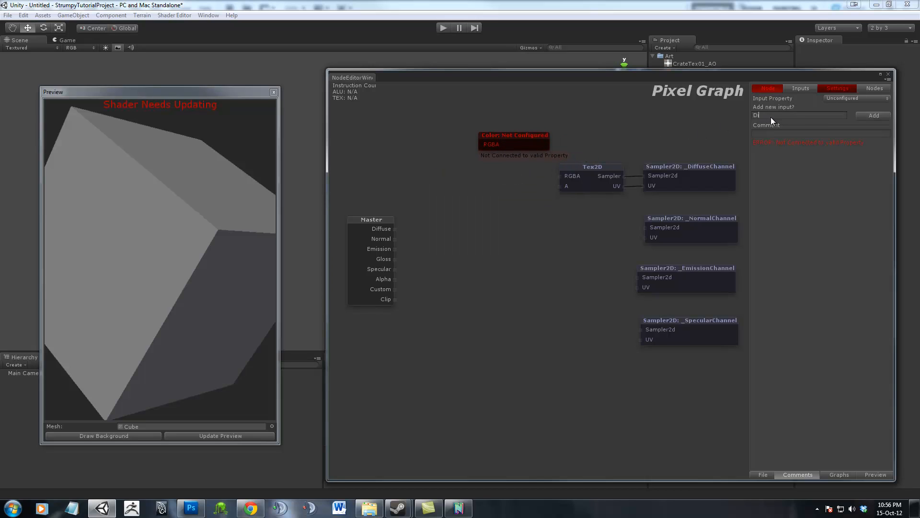
pyautogui.write('iffuseColour')
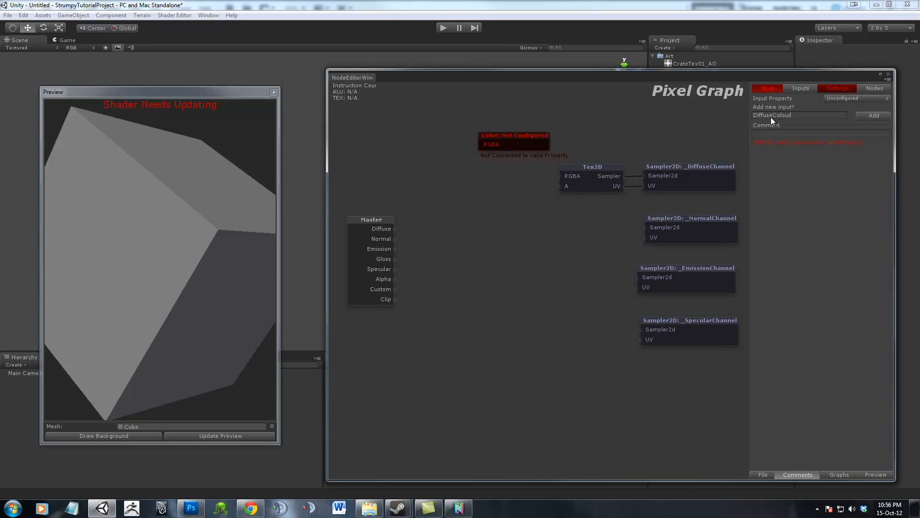
pyautogui.click(873, 115)
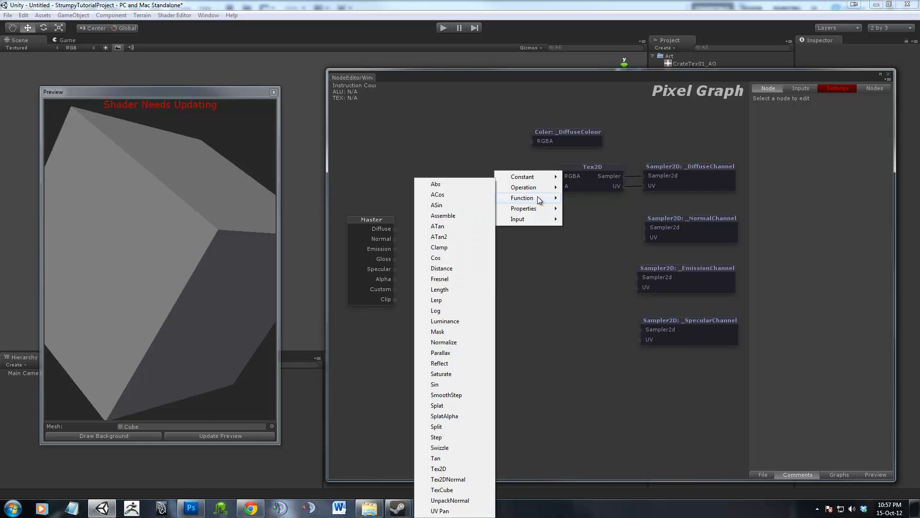
pyautogui.moveTo(454, 205)
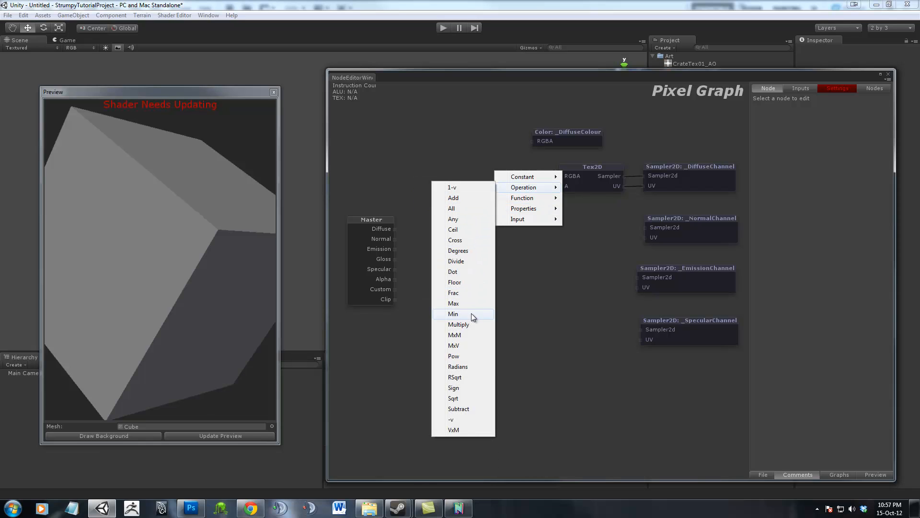
# Add a Multiply node and connect _DiffuseColour to its first argument.
pyautogui.click(458, 324)
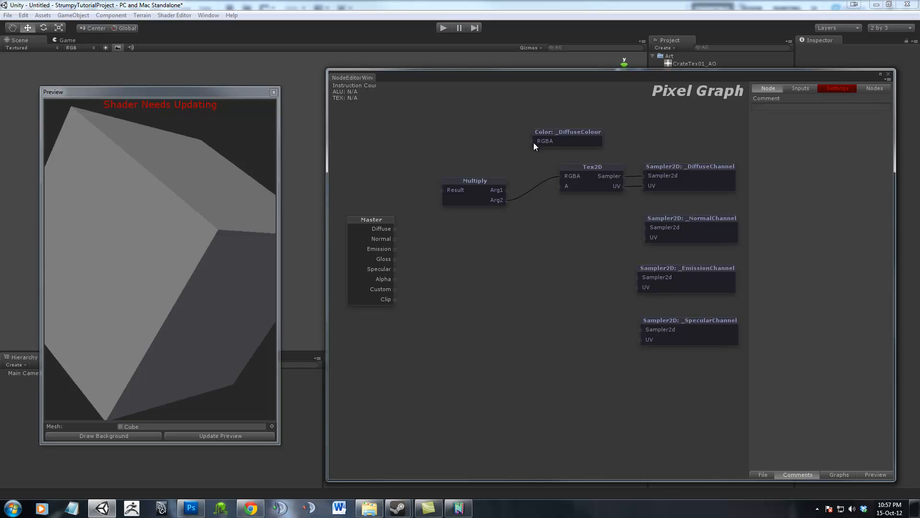
pyautogui.moveTo(475, 180); pyautogui.dragTo(483, 172)
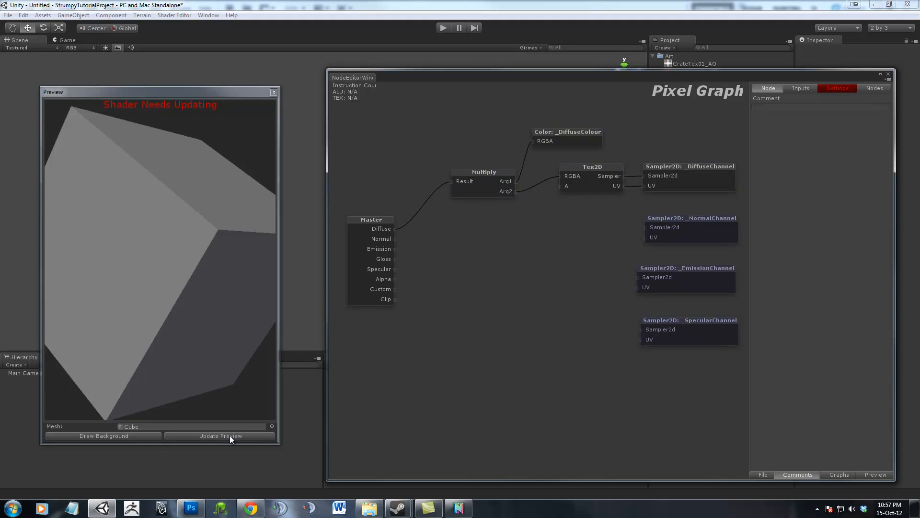
pyautogui.moveTo(665, 258)
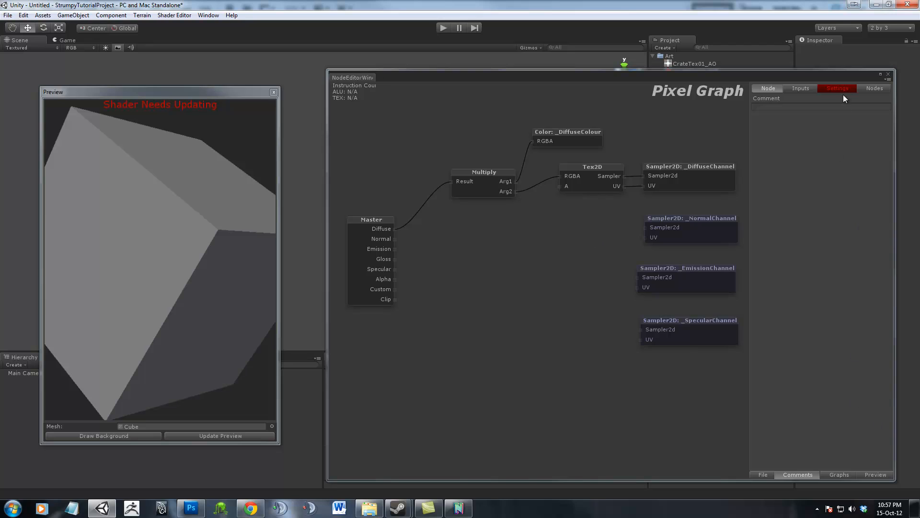
# Set Shader Name to BasicShader, update the preview, then view the Inputs list.
pyautogui.click(835, 88)
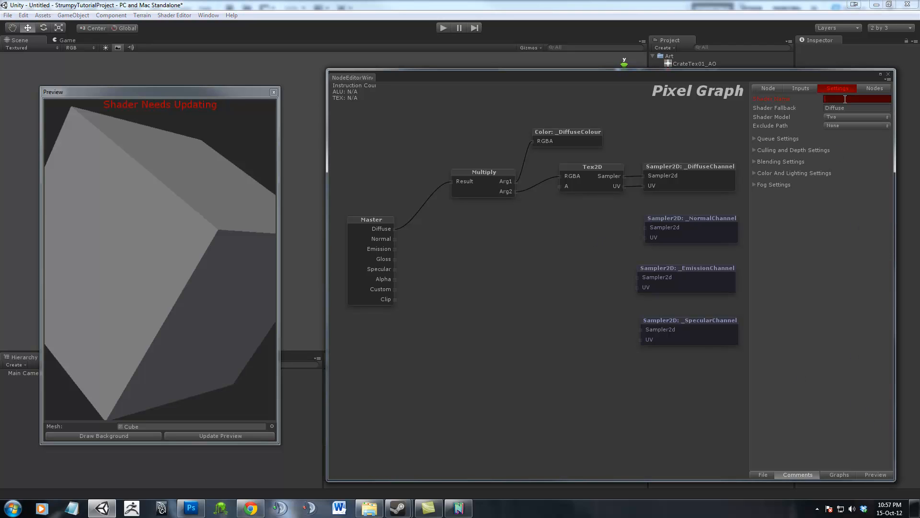
pyautogui.write('BasicShader')
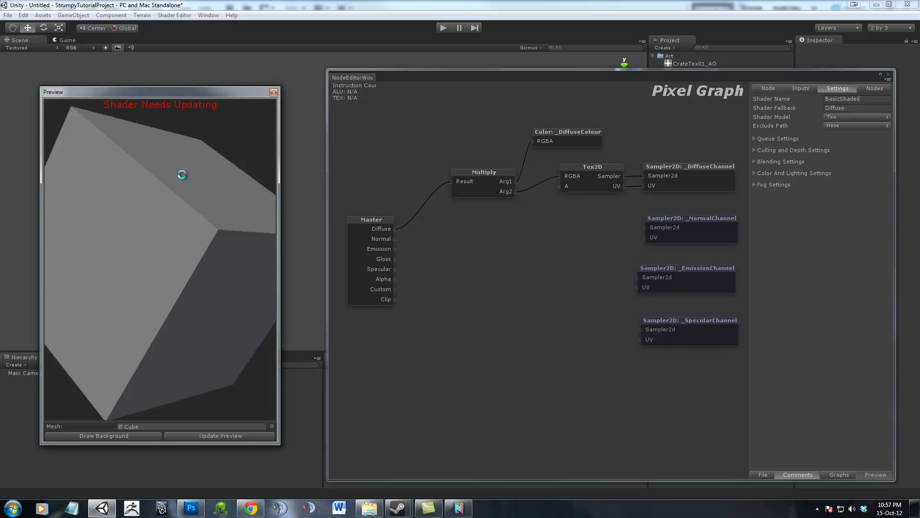
pyautogui.click(220, 435)
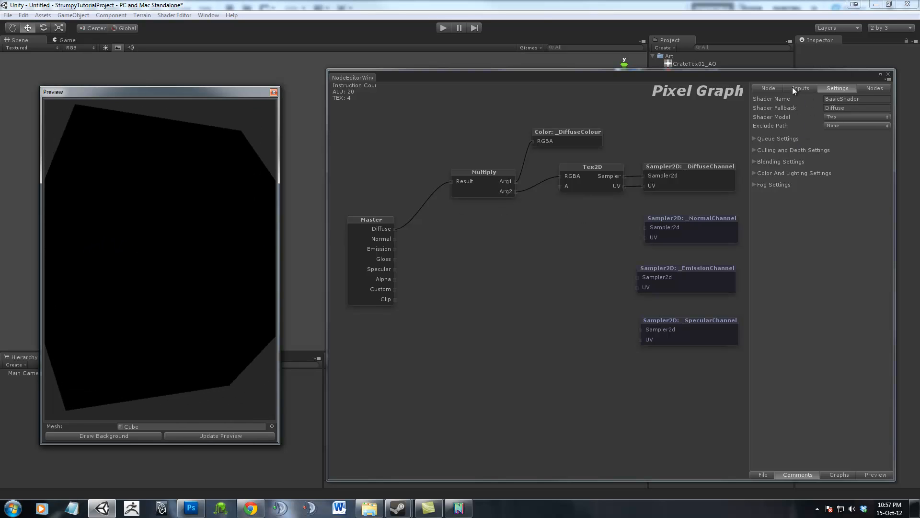
pyautogui.click(800, 88)
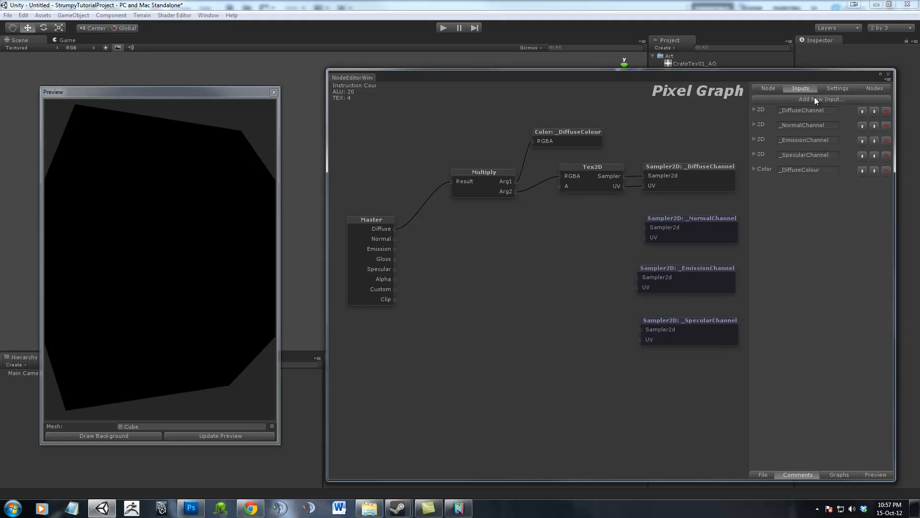
# Set the _DiffuseChannel default to White and assign the CrateTex01 crate texture.
pyautogui.click(755, 110)
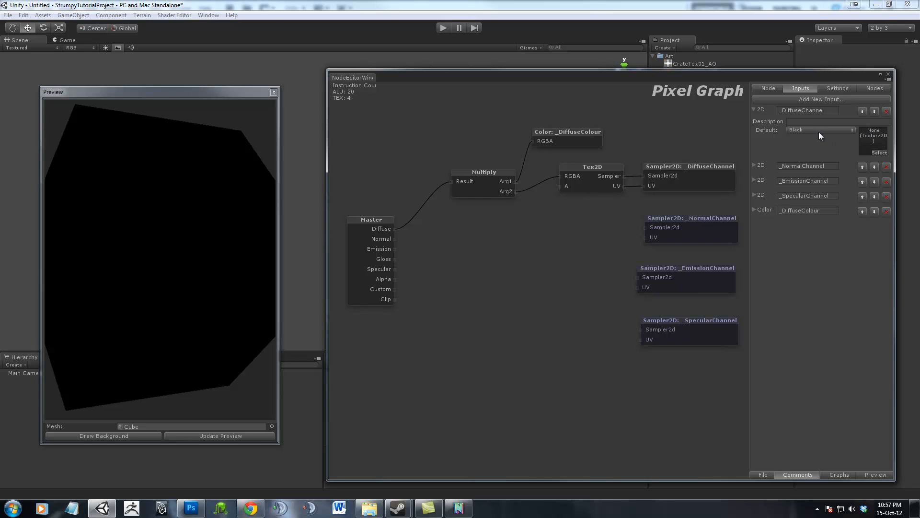
pyautogui.click(820, 130)
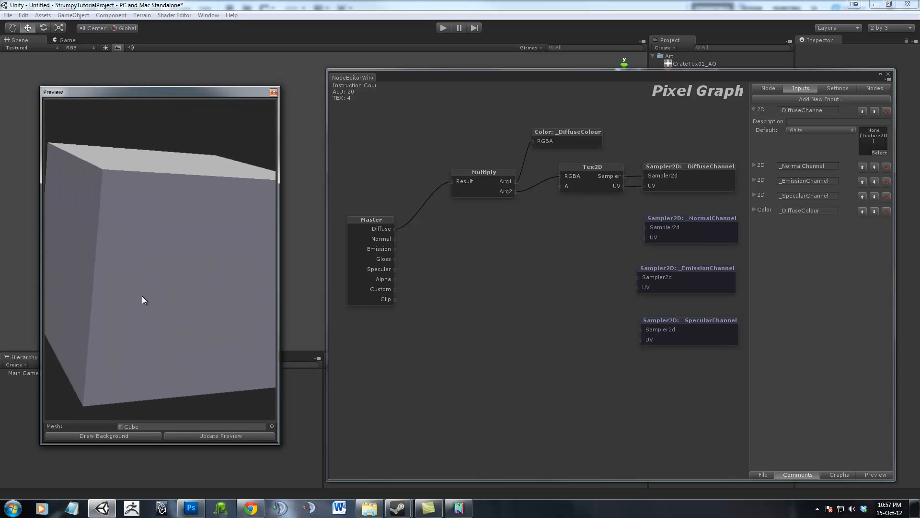
pyautogui.click(878, 152)
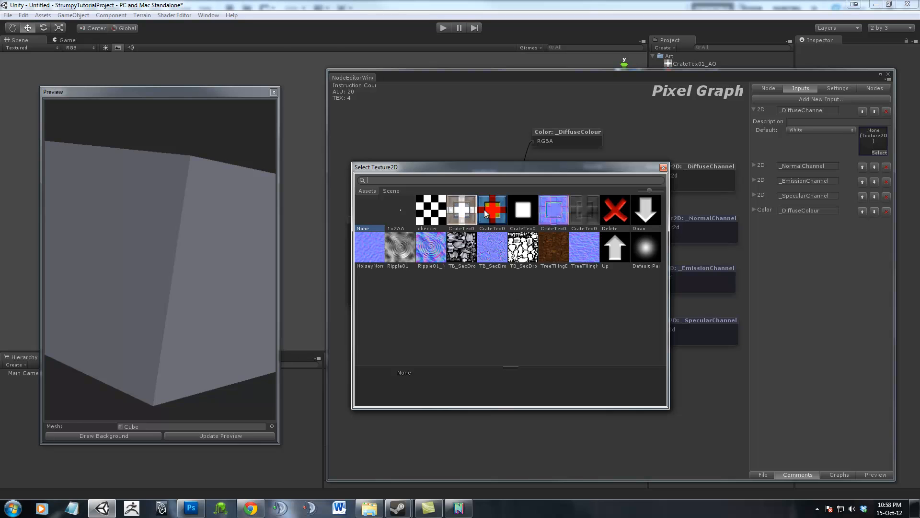
pyautogui.doubleClick(492, 209)
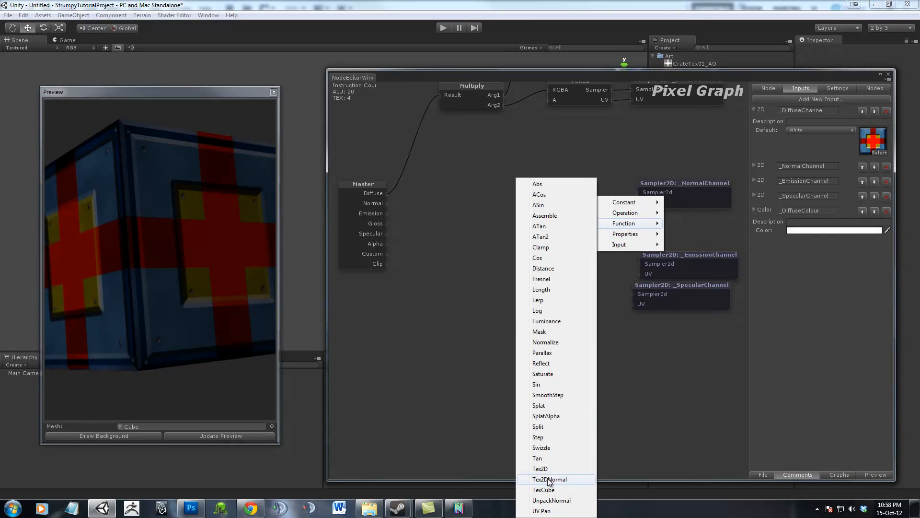
# Add Tex2DNormal and UnpackNormal nodes to the pixel graph for the normal map.
pyautogui.click(549, 479)
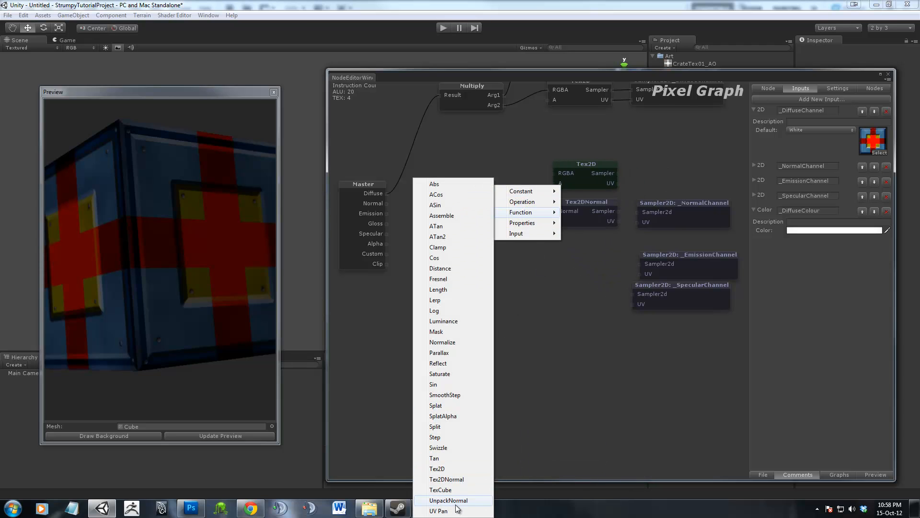
pyautogui.click(450, 500)
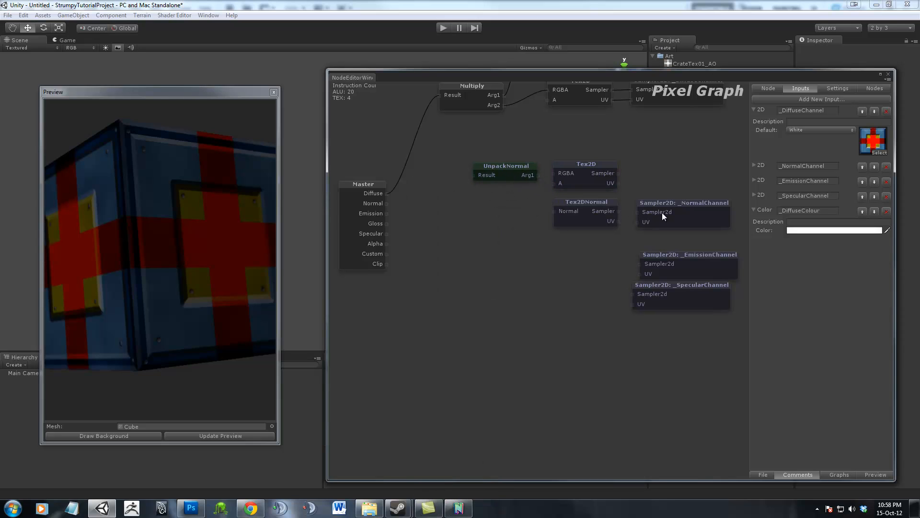
pyautogui.moveTo(613, 216)
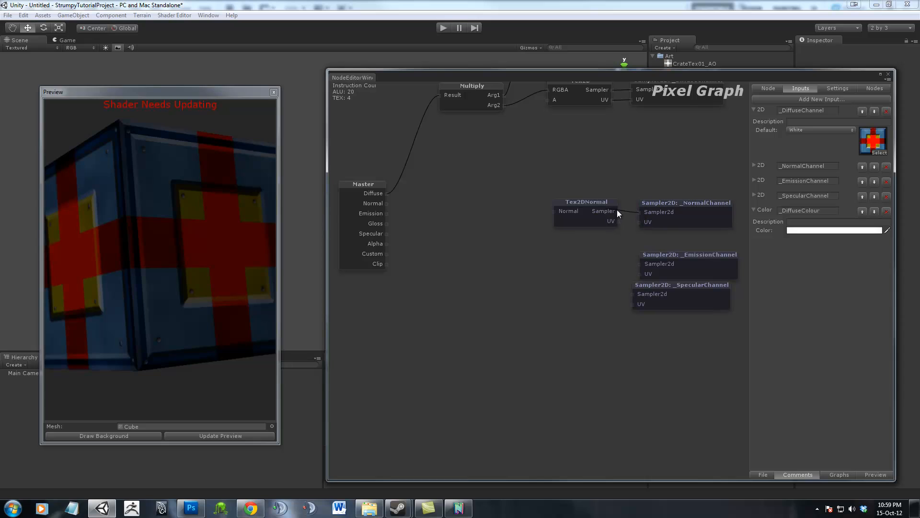
pyautogui.moveTo(640, 225)
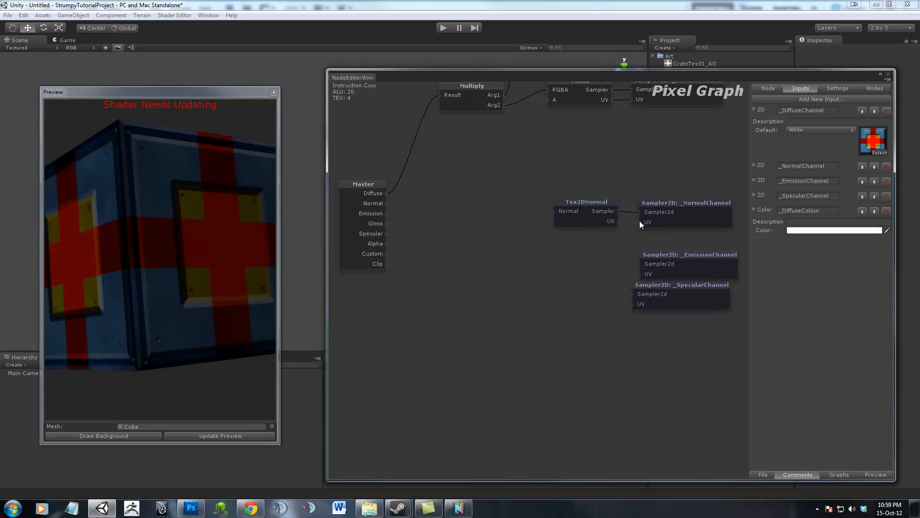
pyautogui.moveTo(562, 220)
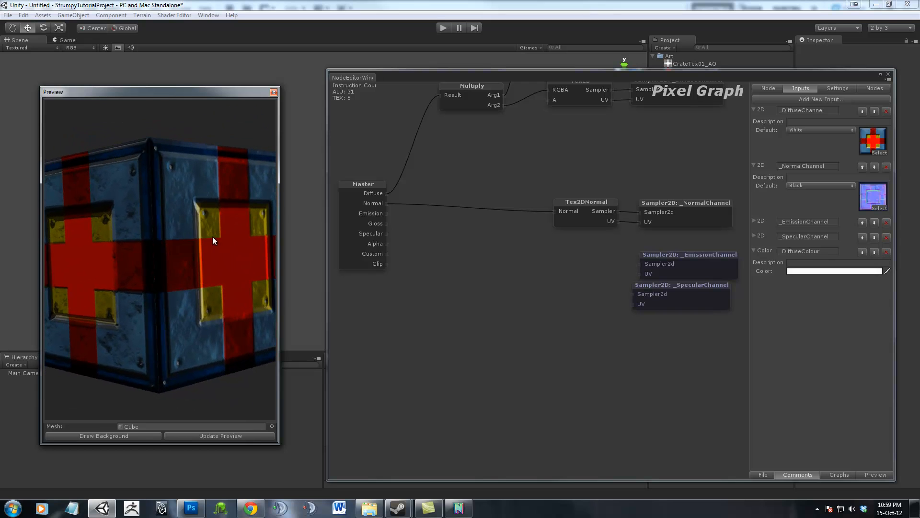
# Add an UnpackNormal node and wire it into the normal chain toward Master Normal.
pyautogui.moveTo(213, 240); pyautogui.dragTo(188, 276)
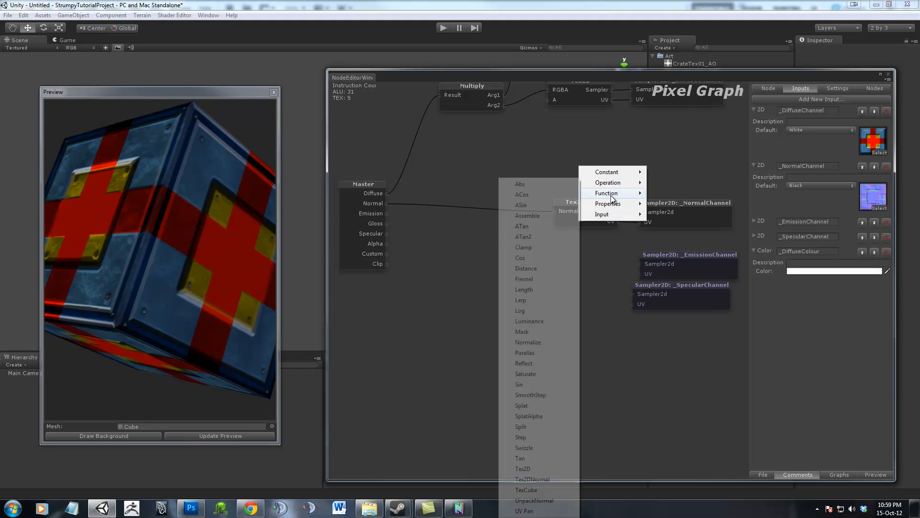
pyautogui.click(522, 468)
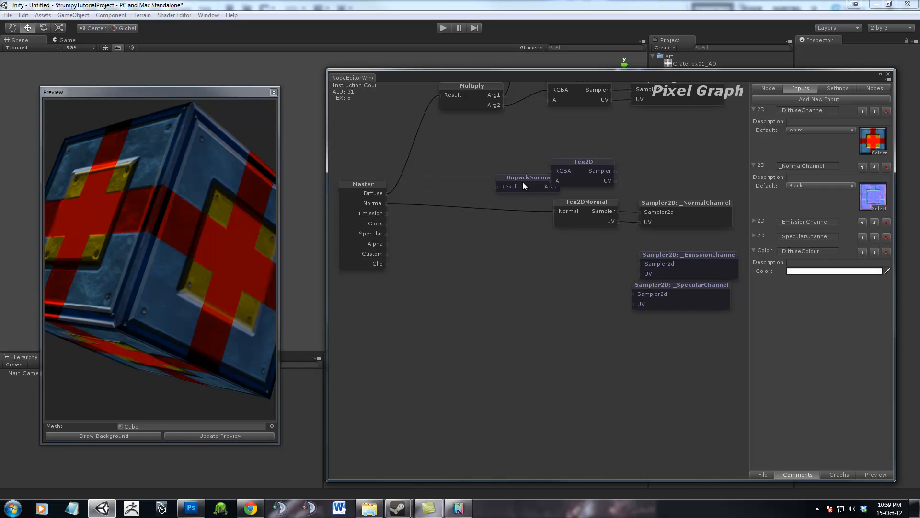
pyautogui.moveTo(526, 177); pyautogui.dragTo(493, 188)
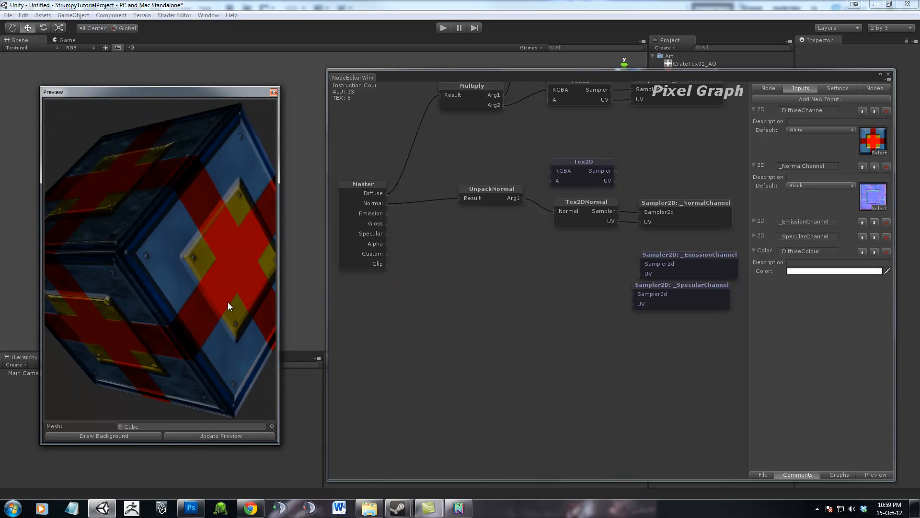
# Update the preview and orbit the crate to check the bump lighting.
pyautogui.moveTo(229, 306); pyautogui.dragTo(185, 302)
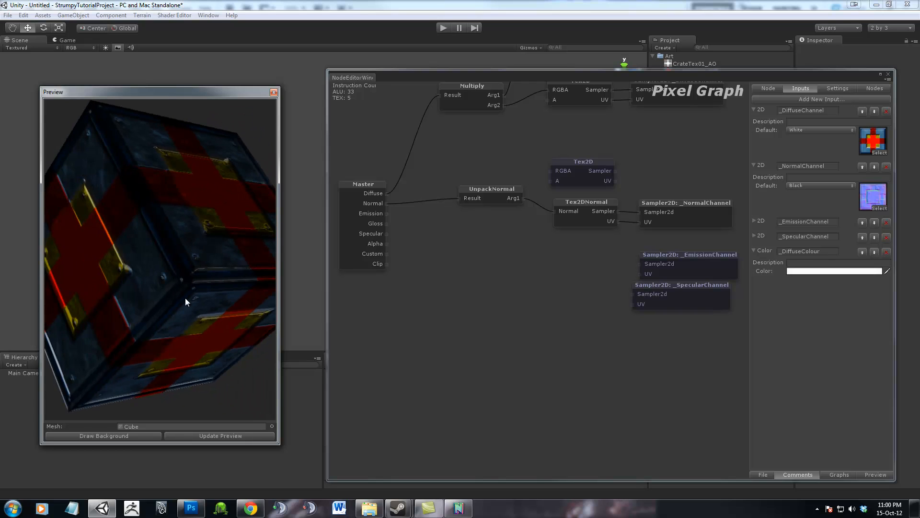
pyautogui.moveTo(185, 301); pyautogui.dragTo(186, 219)
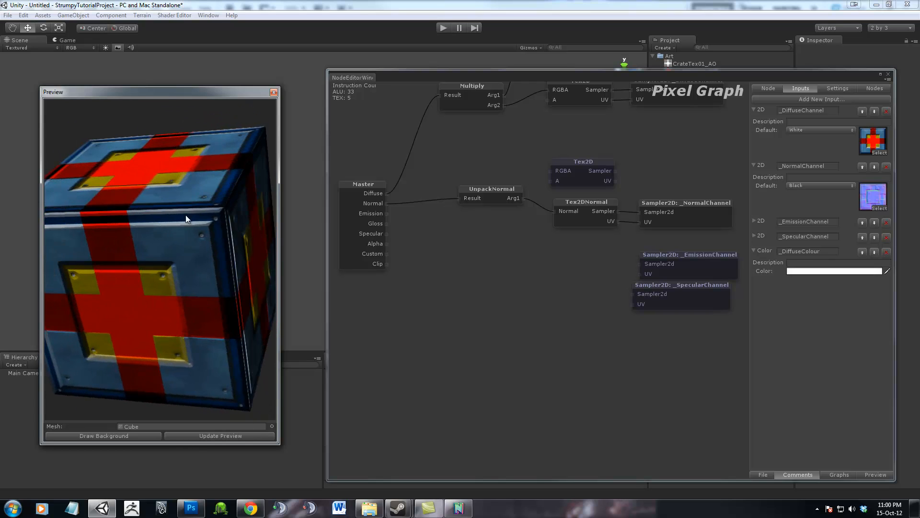
pyautogui.moveTo(187, 220); pyautogui.dragTo(229, 274)
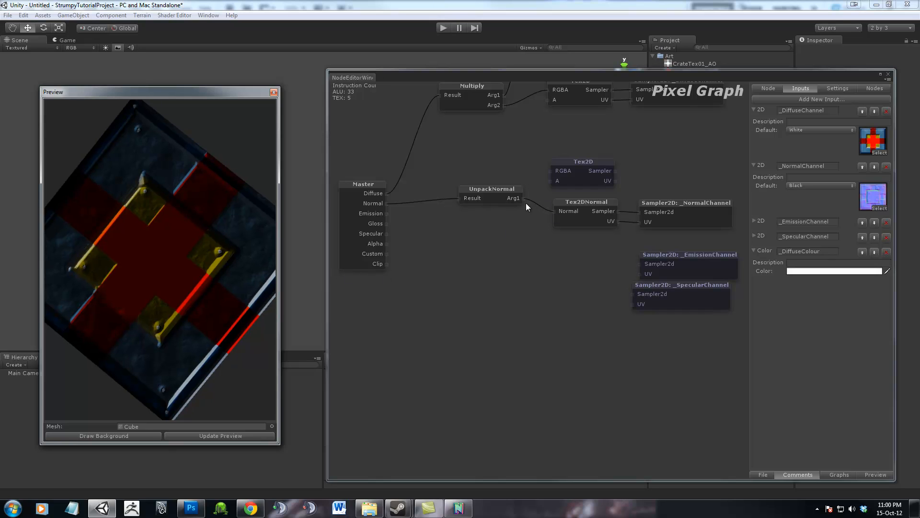
pyautogui.moveTo(638, 216)
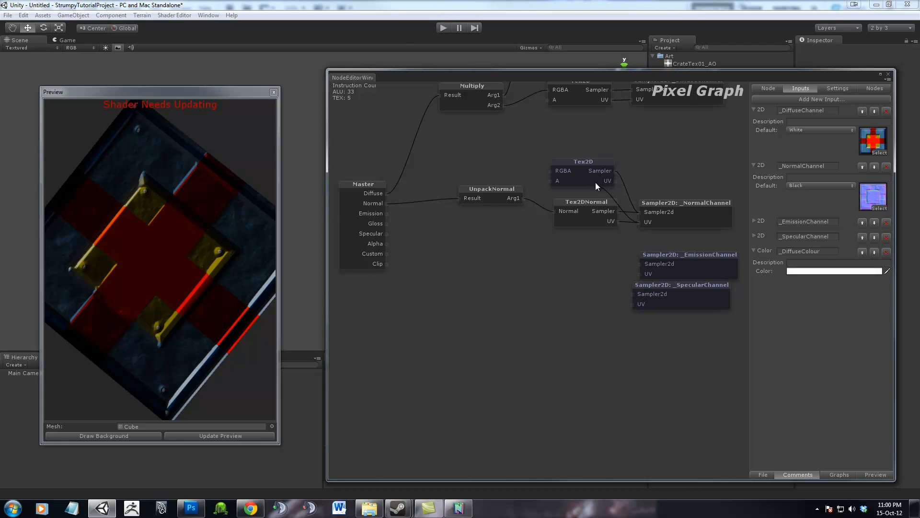
pyautogui.moveTo(550, 175)
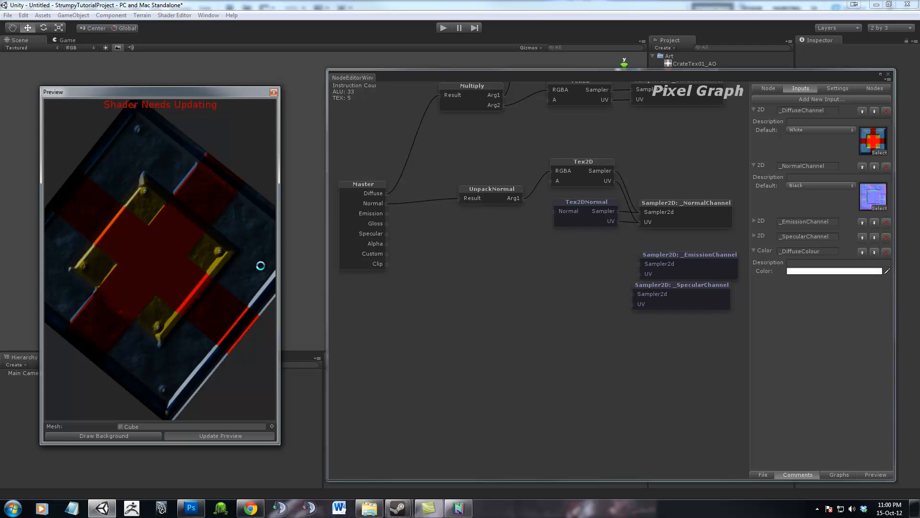
pyautogui.click(220, 435)
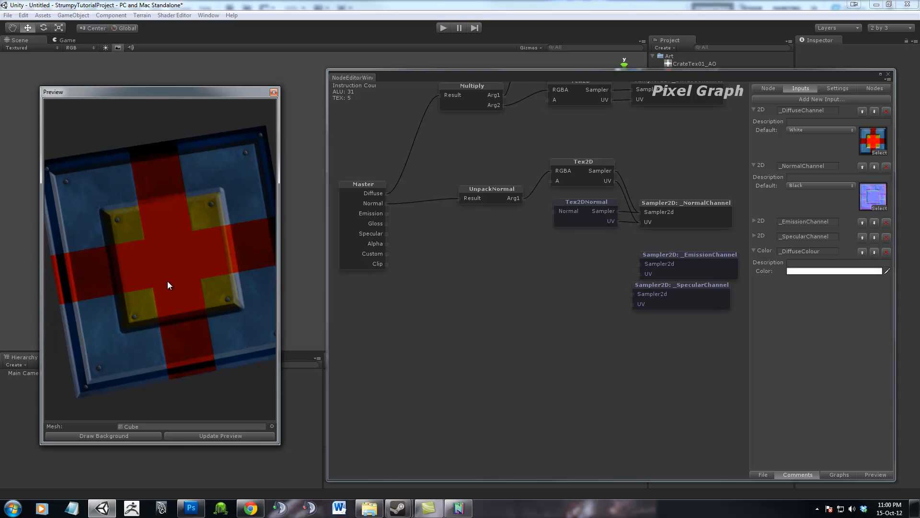
pyautogui.moveTo(167, 285); pyautogui.dragTo(141, 320)
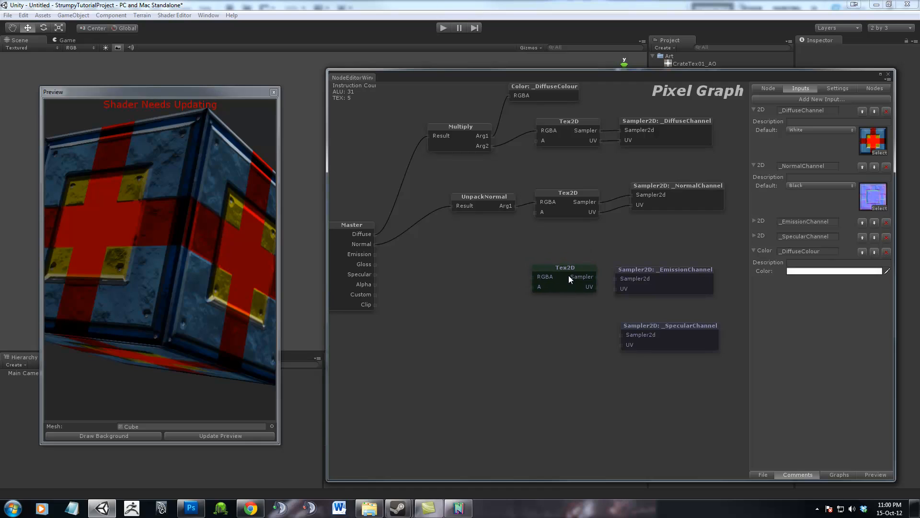
pyautogui.moveTo(616, 295)
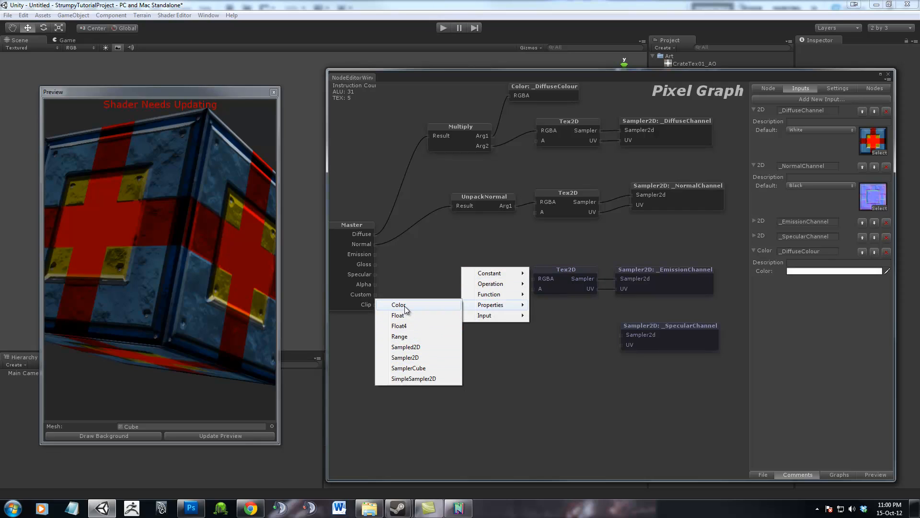
# Add a Color property node and bind it to a new EmissionColour input.
pyautogui.click(398, 305)
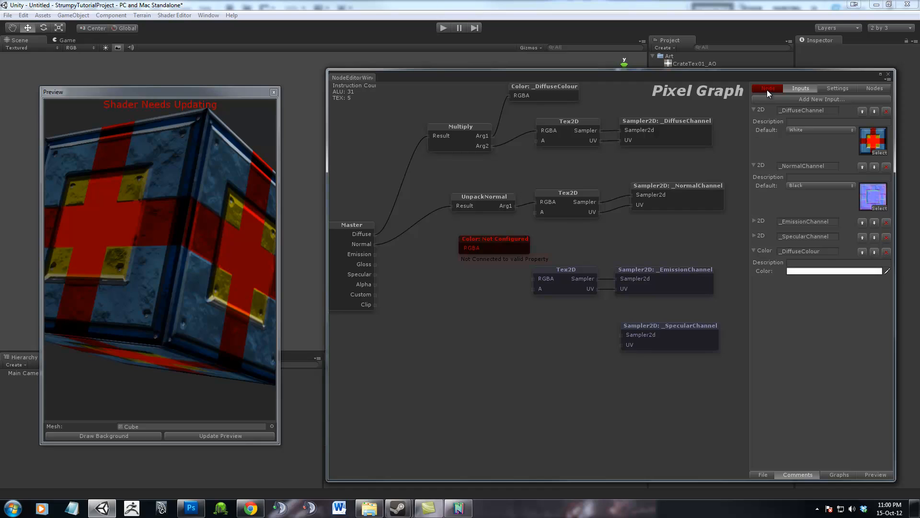
pyautogui.click(822, 99)
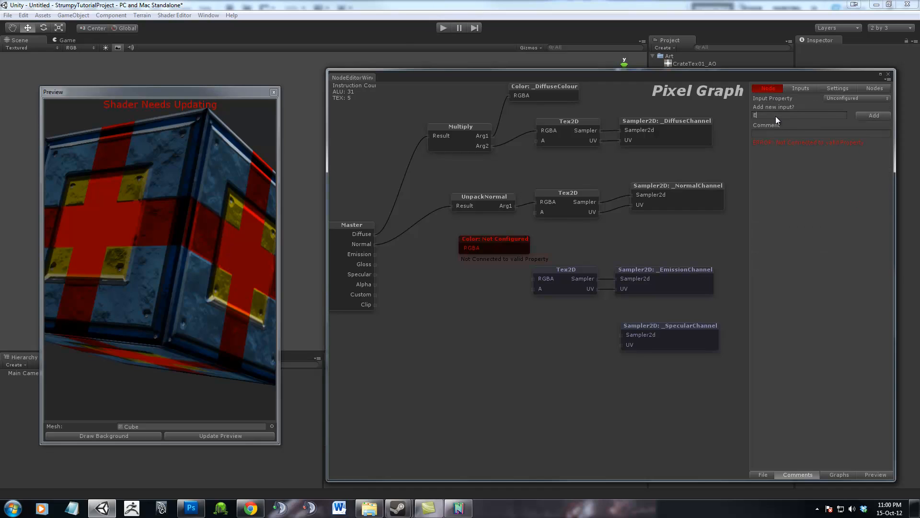
pyautogui.write('EmissionColour')
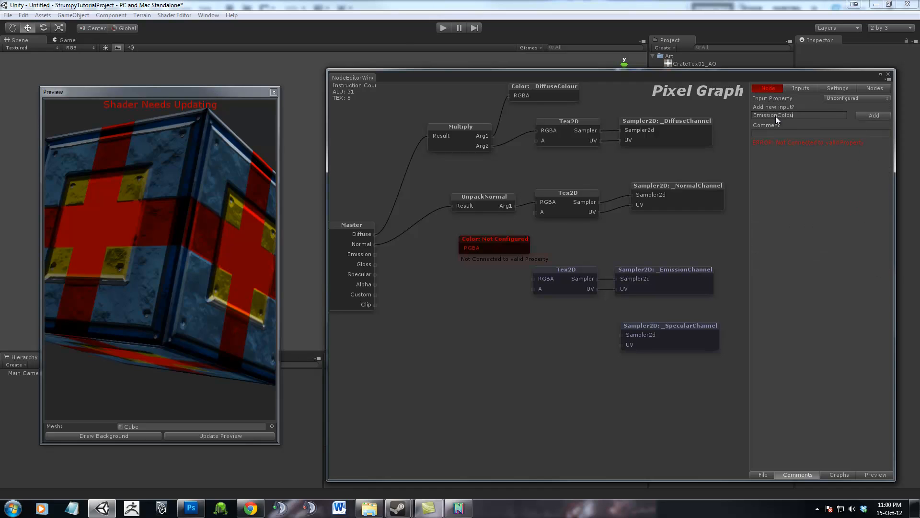
pyautogui.click(872, 115)
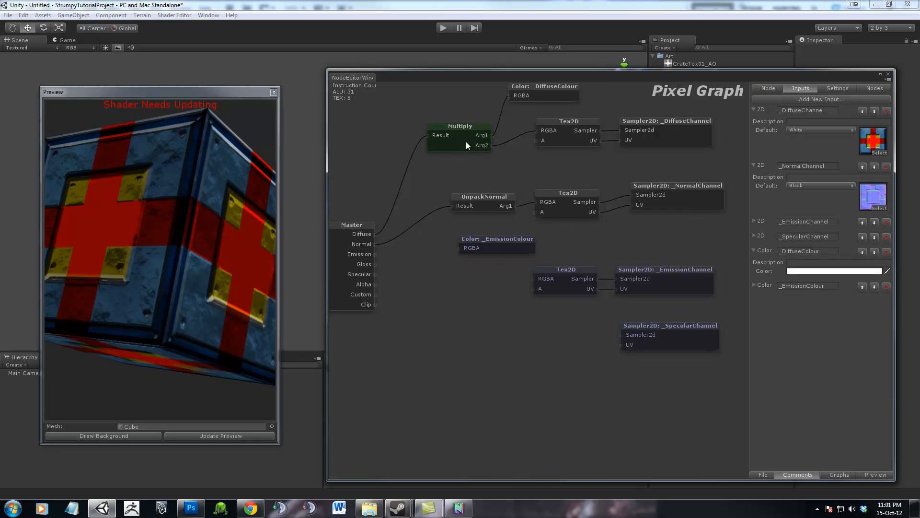
# Add a Multiply node combining _EmissionColour with the emission Tex2D into Master Emission.
pyautogui.moveTo(460, 135); pyautogui.dragTo(445, 293)
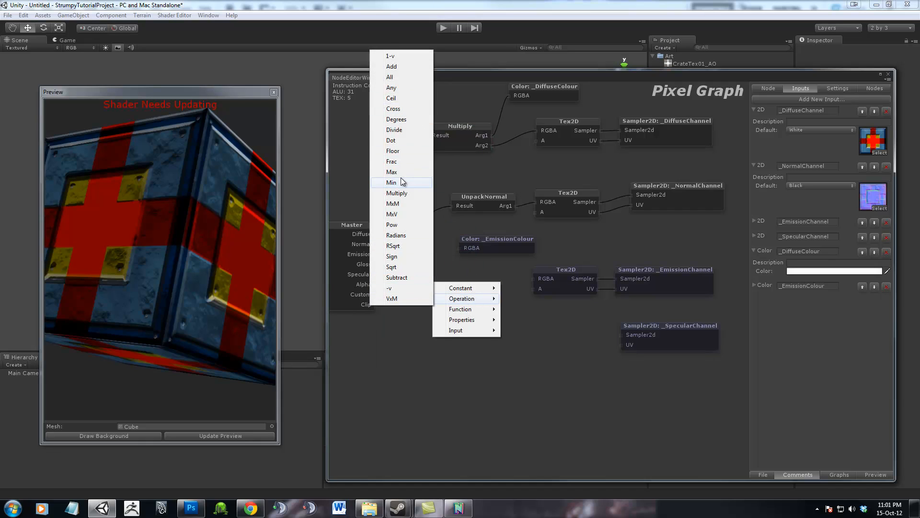
pyautogui.click(397, 192)
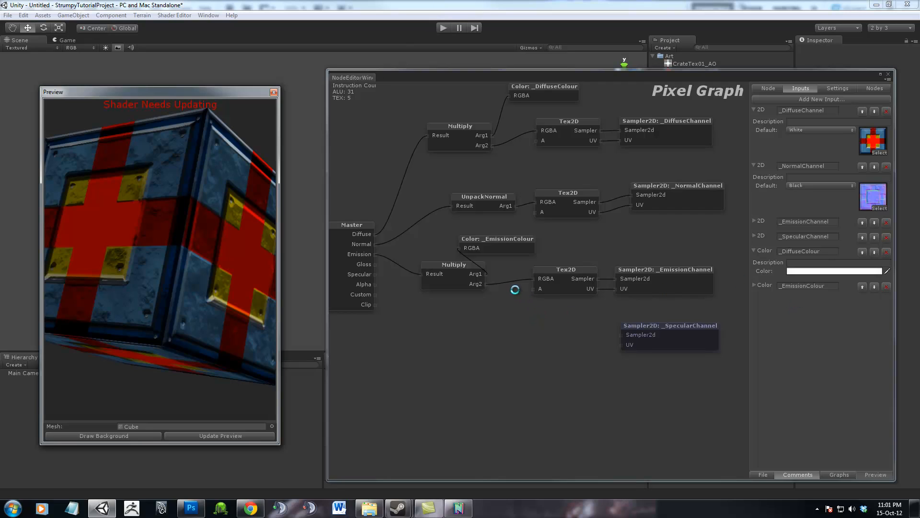
# Update the preview, give _EmissionChannel a texture and set _EmissionColour to red.
pyautogui.click(220, 436)
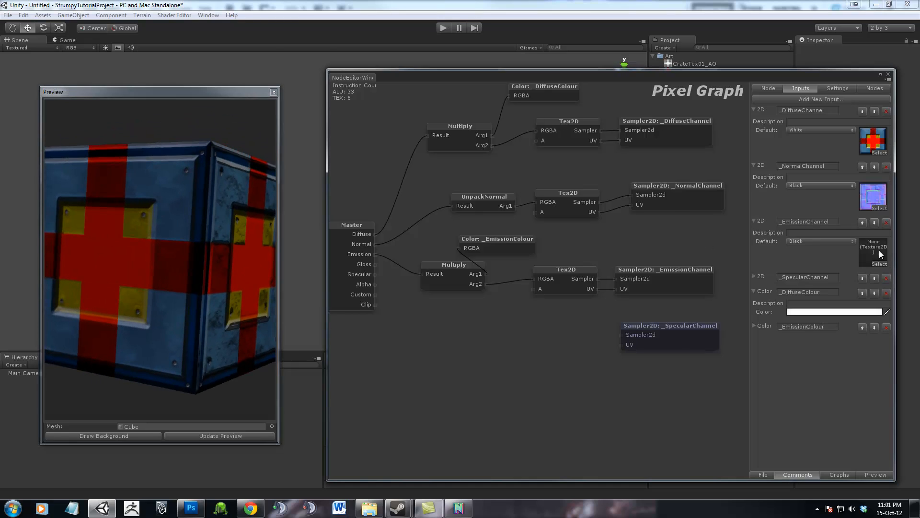
pyautogui.click(879, 255)
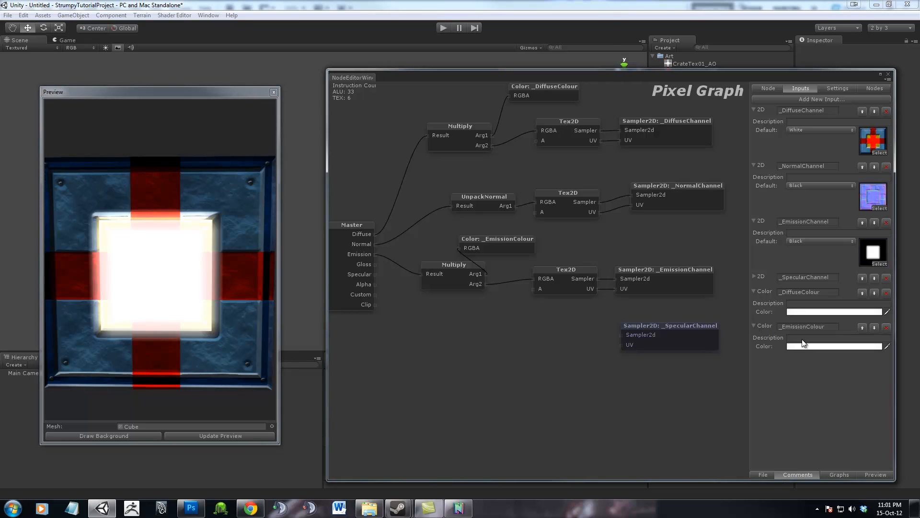
pyautogui.click(833, 345)
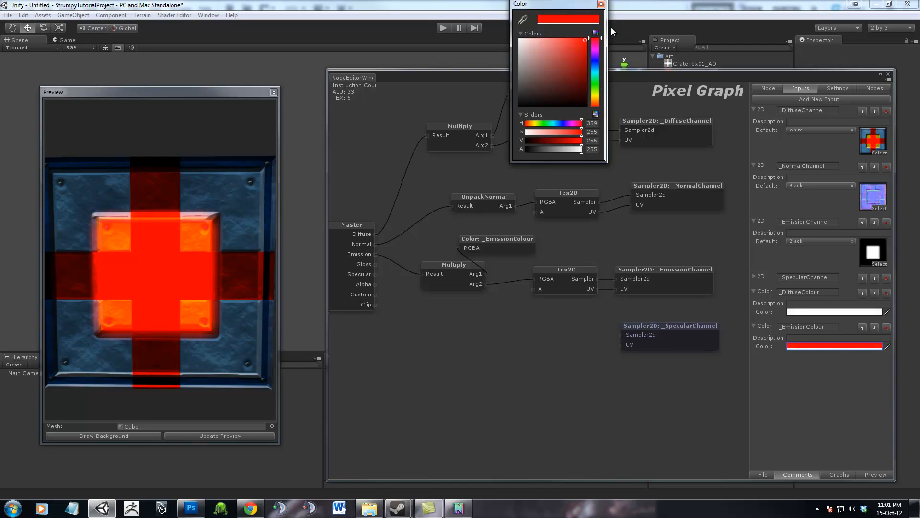
pyautogui.click(601, 5)
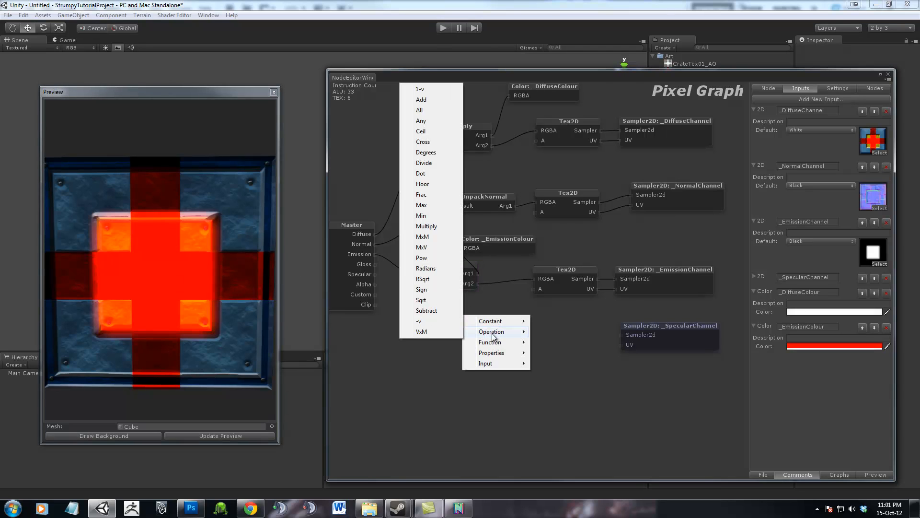
# Try a Pow node for emission, update the preview, and tidy the emission nodes.
pyautogui.click(421, 257)
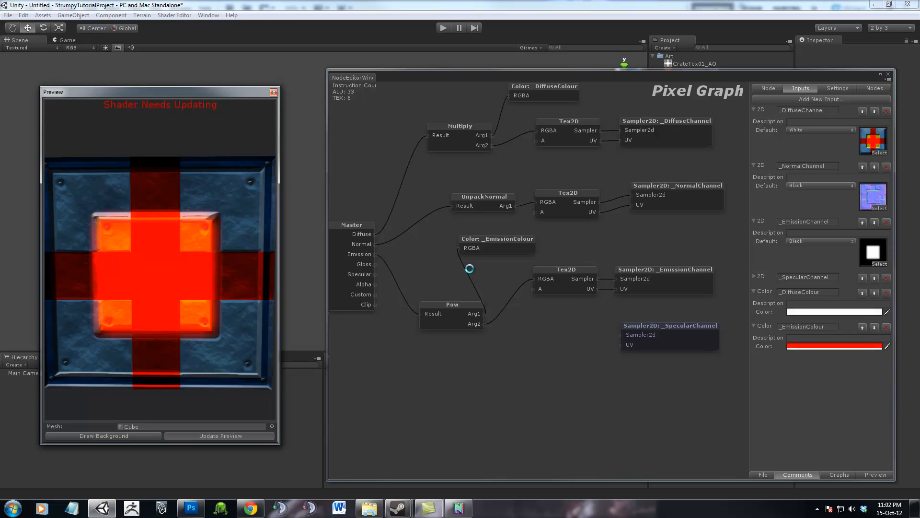
pyautogui.click(220, 435)
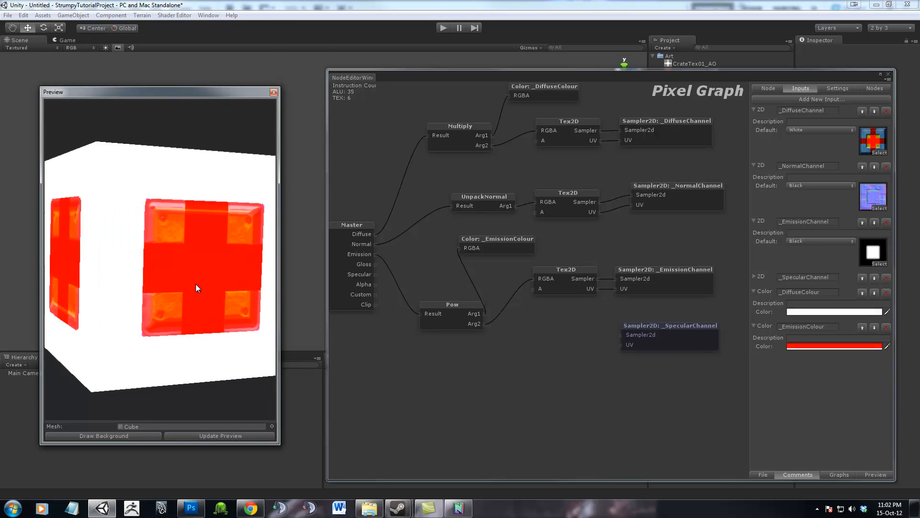
pyautogui.moveTo(197, 288); pyautogui.dragTo(199, 336)
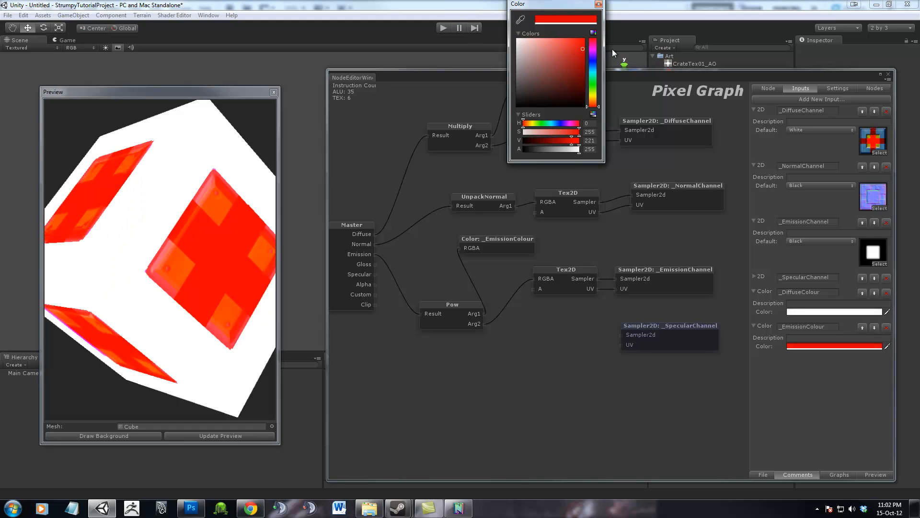
pyautogui.click(598, 5)
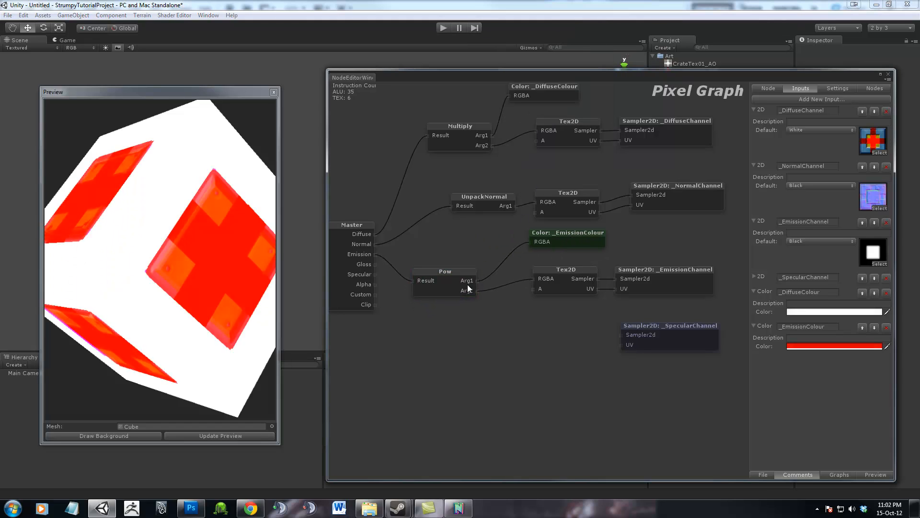
pyautogui.moveTo(444, 280); pyautogui.dragTo(480, 274)
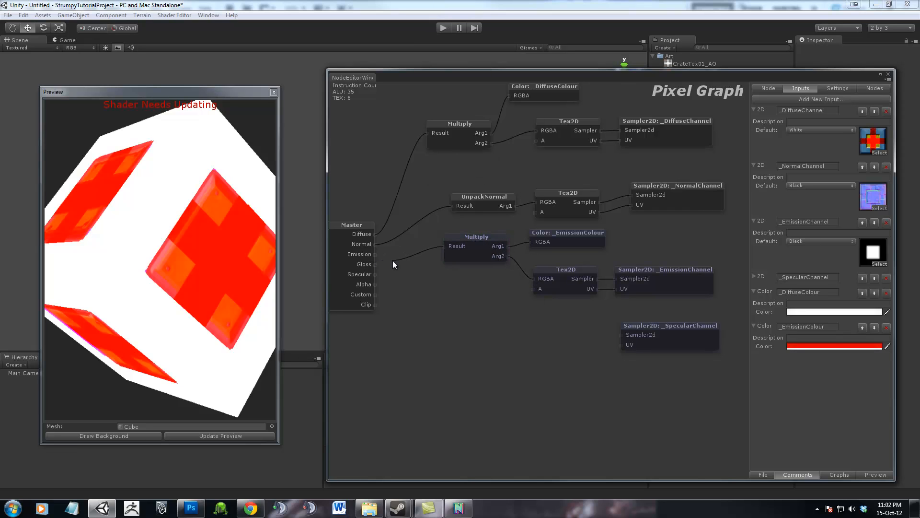
# Connect the Multiply result to Master Emission and expand _SpecularChannel's default texture settings.
pyautogui.click(567, 239)
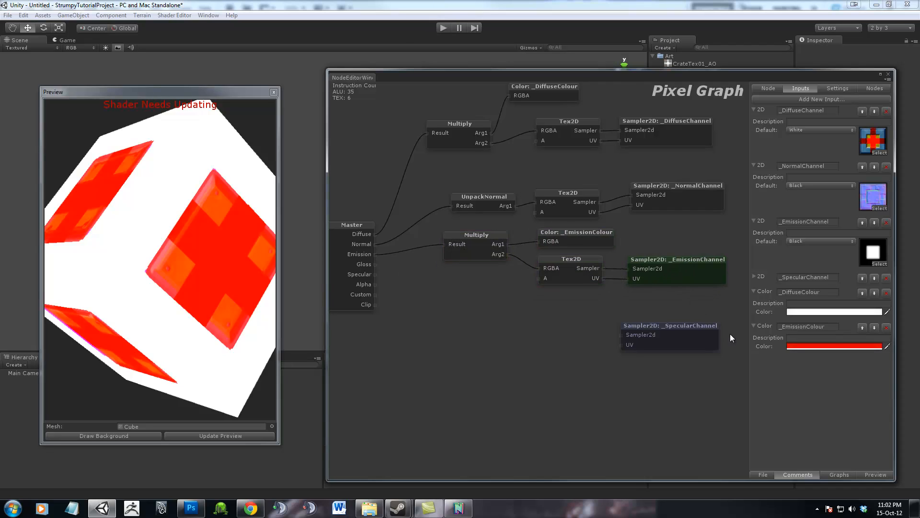
pyautogui.moveTo(866, 466)
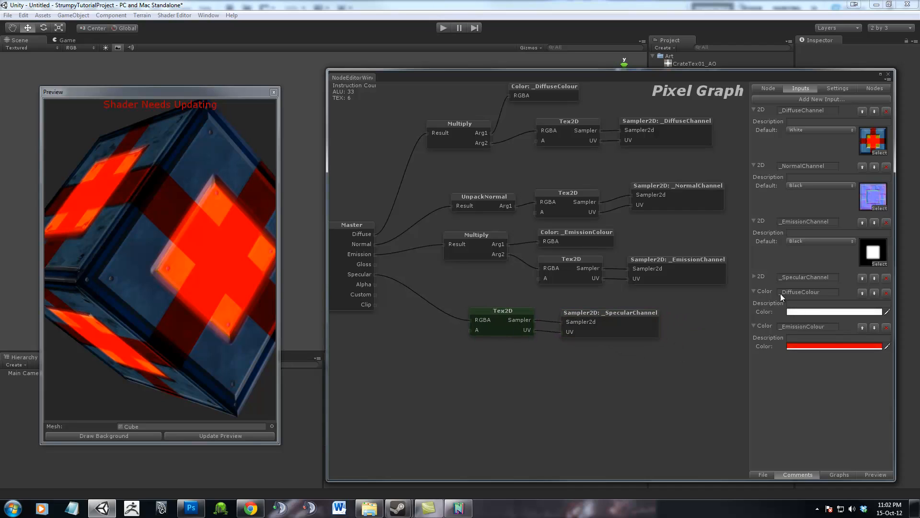
pyautogui.click(874, 318)
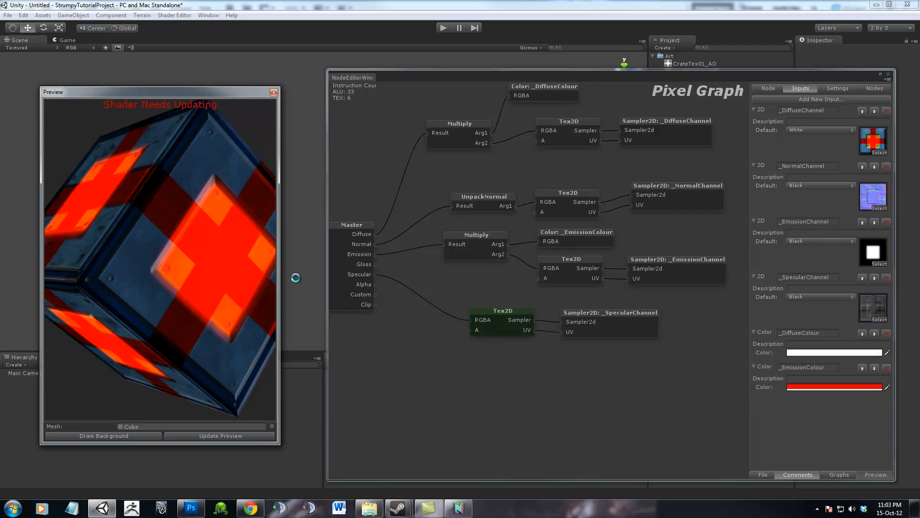
pyautogui.moveTo(212, 215)
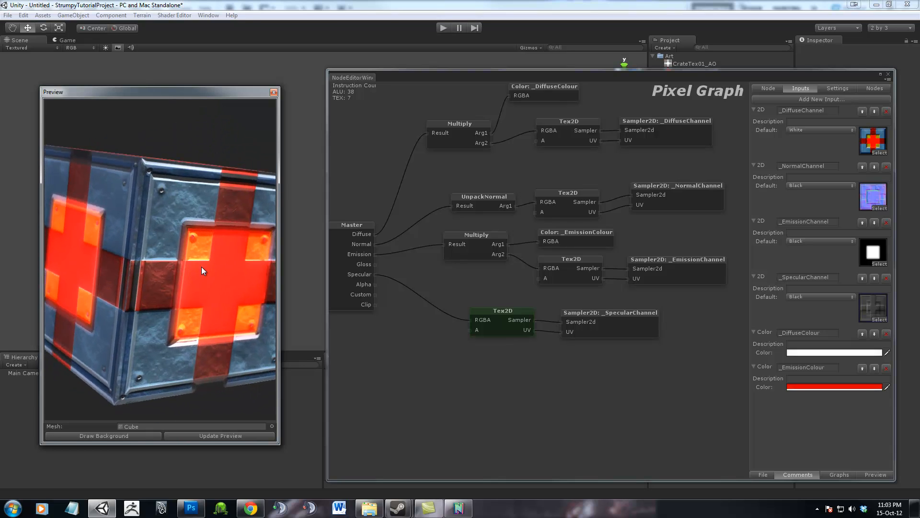
# Orbit the preview crate and move the specular texture nodes lower in the graph.
pyautogui.moveTo(202, 272); pyautogui.dragTo(227, 311)
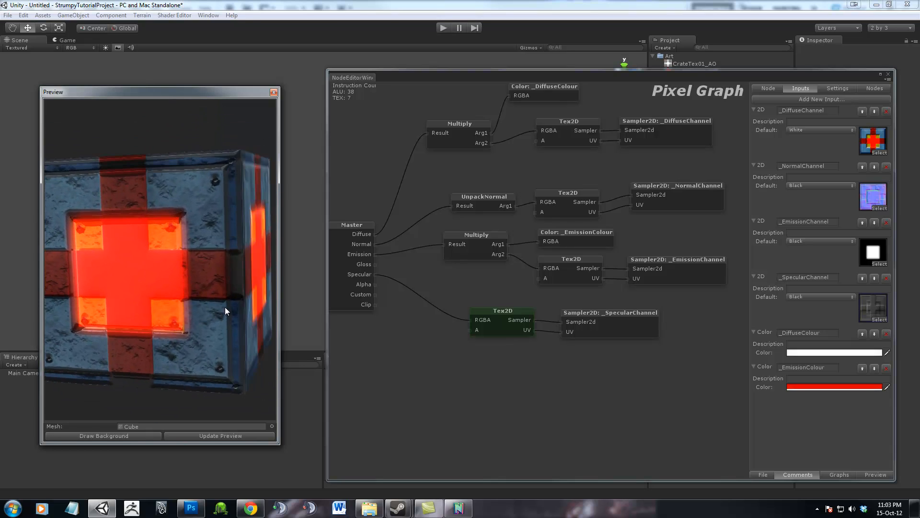
pyautogui.moveTo(225, 311); pyautogui.dragTo(246, 274)
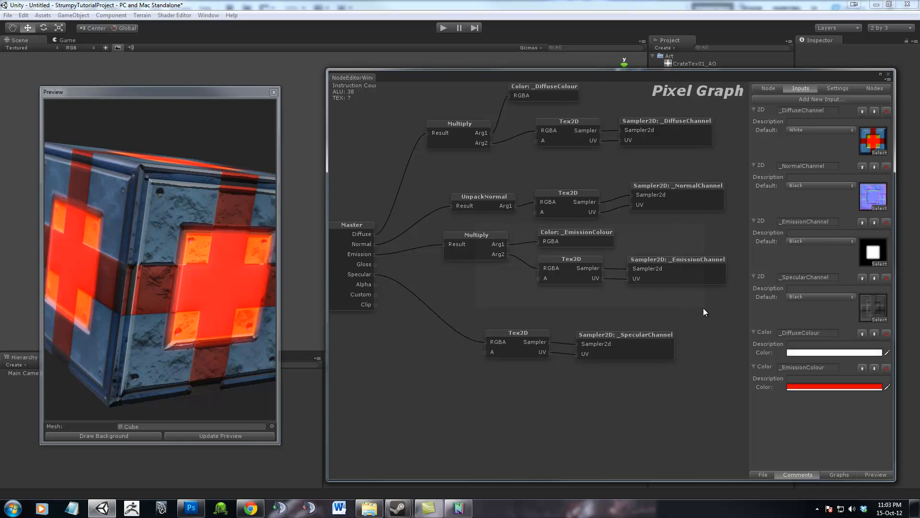
pyautogui.moveTo(475, 244); pyautogui.dragTo(490, 249)
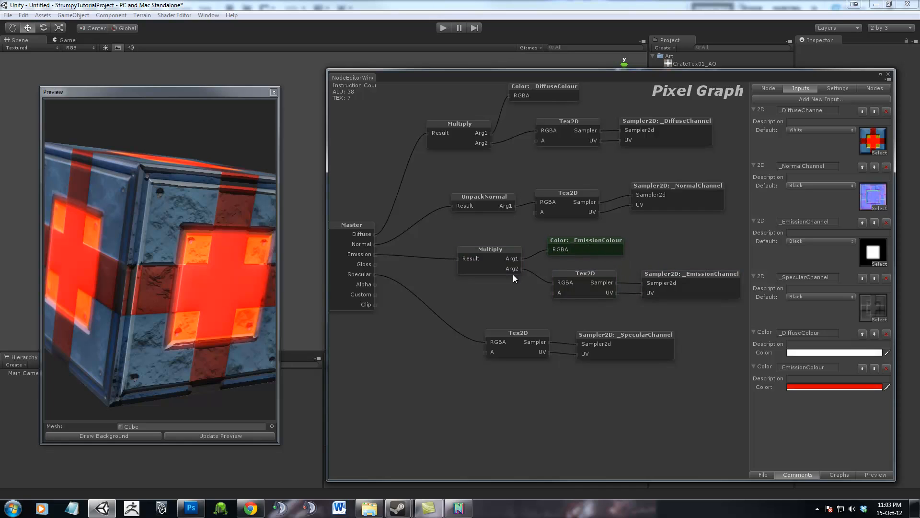
# Add an Add operation node and wire it into the emission chain.
pyautogui.rightClick(511, 276)
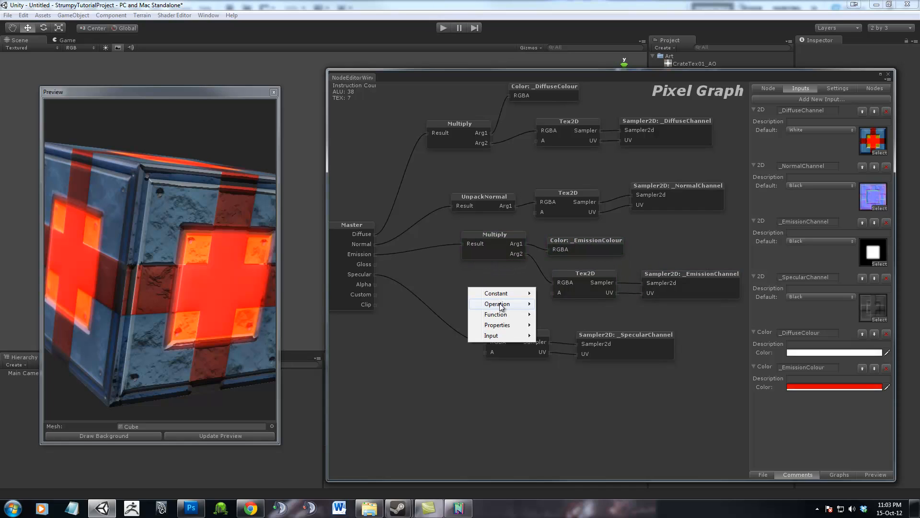
pyautogui.click(497, 303)
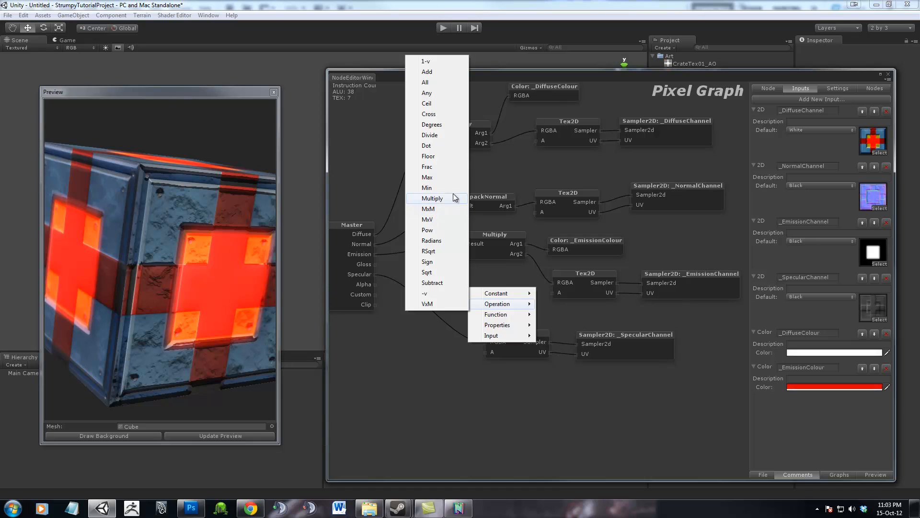
pyautogui.moveTo(427, 71)
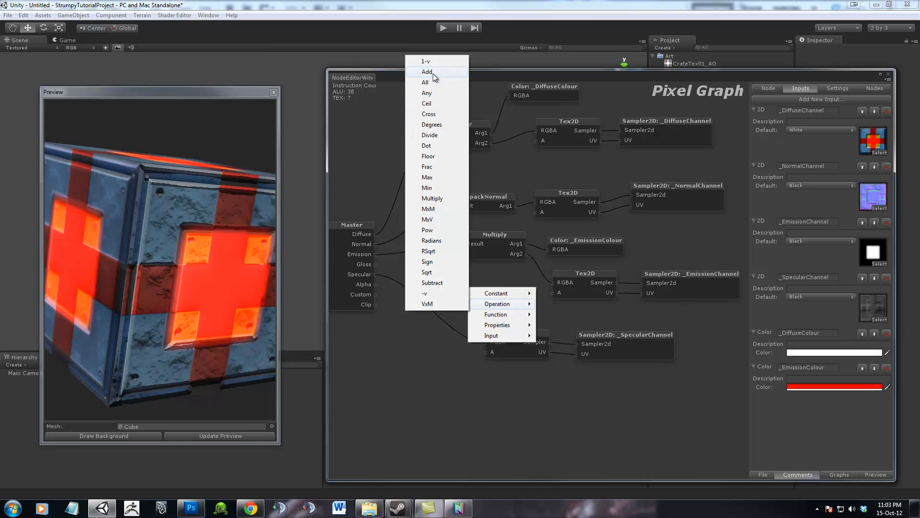
pyautogui.click(427, 72)
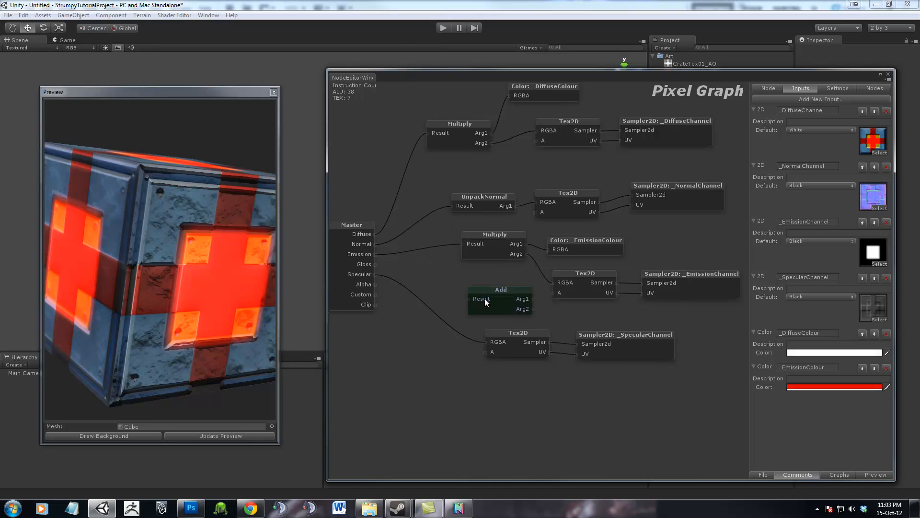
pyautogui.moveTo(500, 299); pyautogui.dragTo(489, 282)
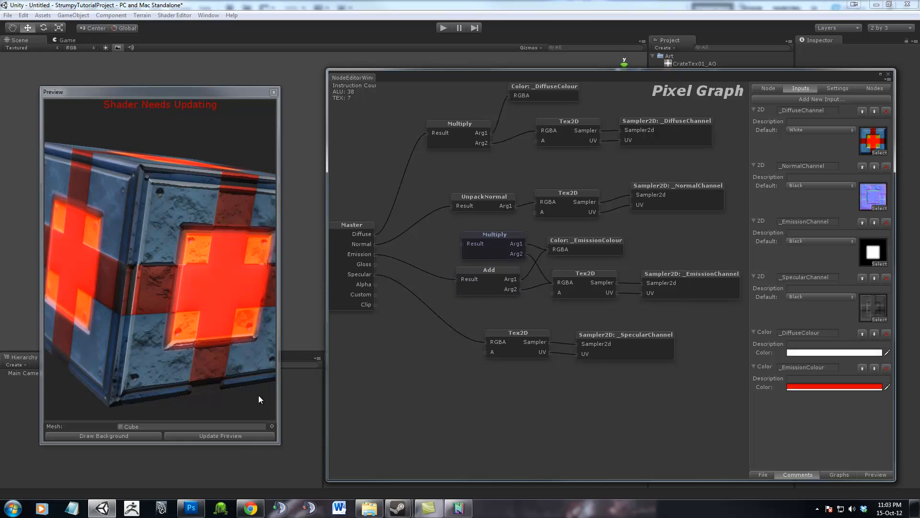
# Update the preview and set _EmissionColour to white.
pyautogui.click(221, 436)
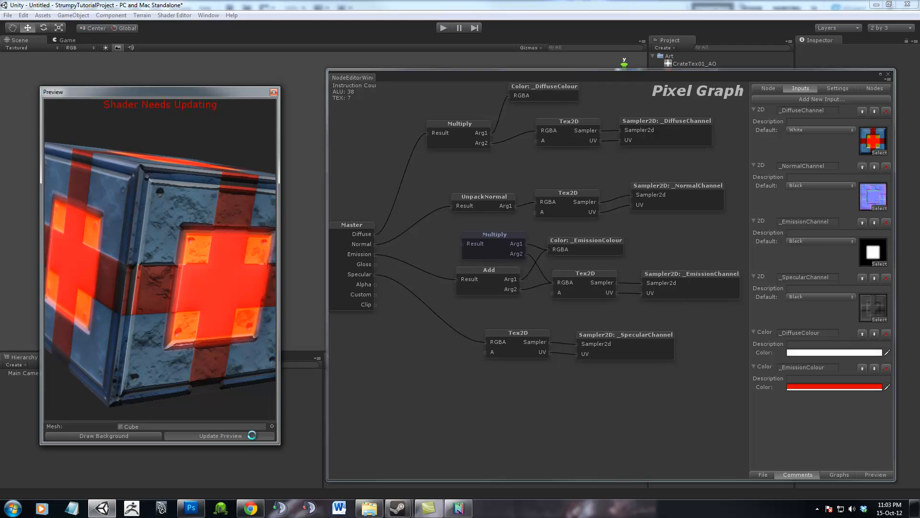
pyautogui.click(221, 436)
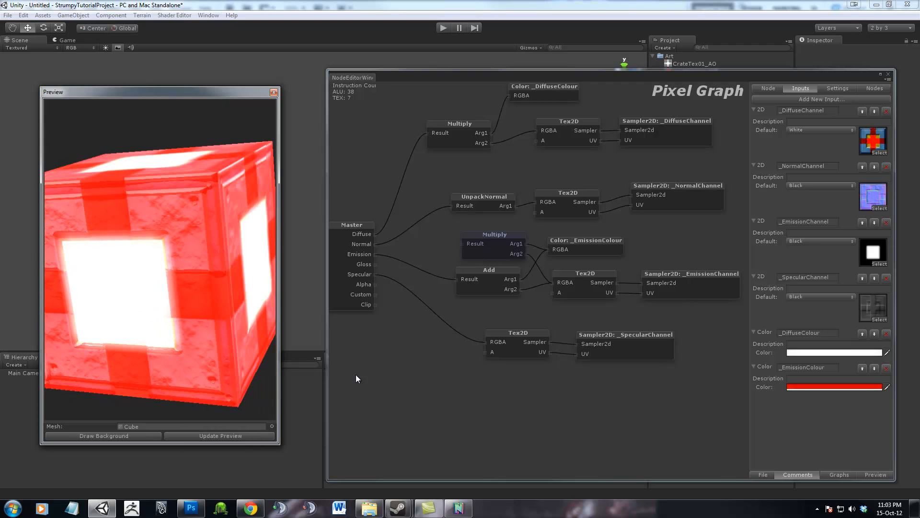
pyautogui.click(837, 387)
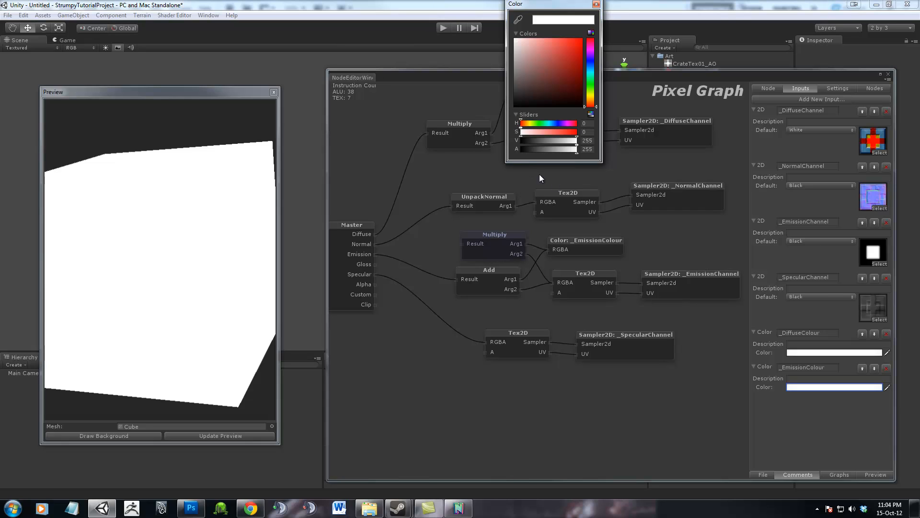
pyautogui.moveTo(661, 53)
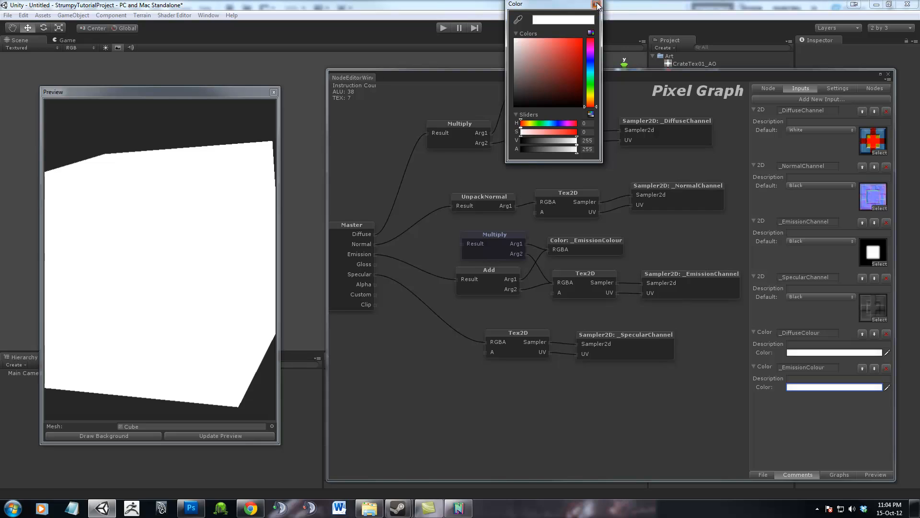
pyautogui.click(597, 5)
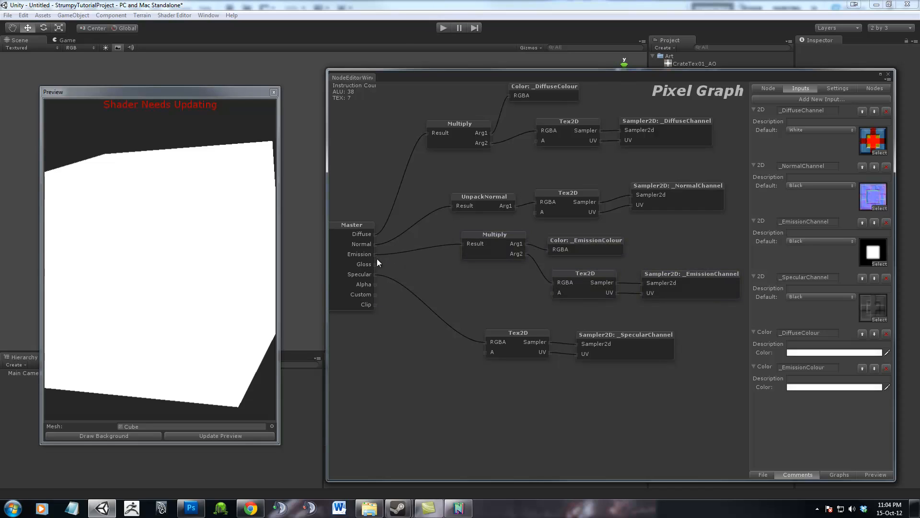
# Update the preview and rotate the crate to view its white glowing panels.
pyautogui.click(220, 435)
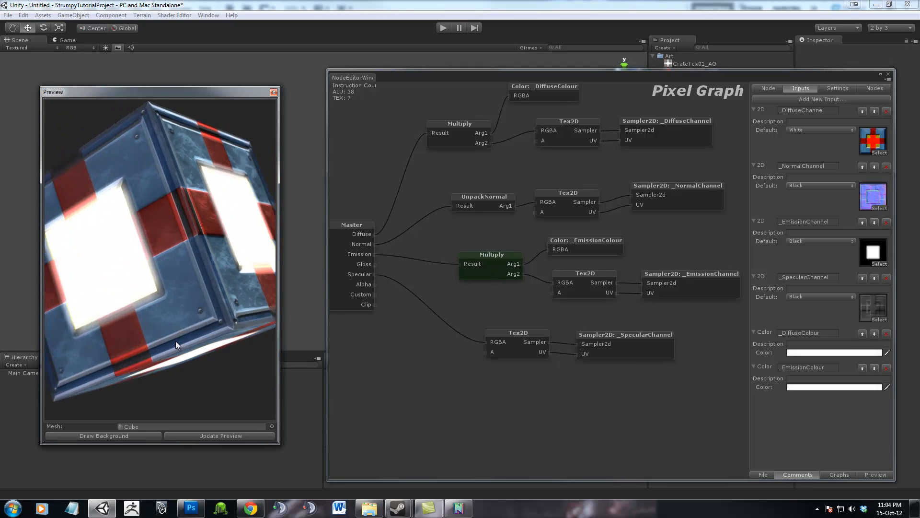
pyautogui.moveTo(176, 345); pyautogui.dragTo(117, 279)
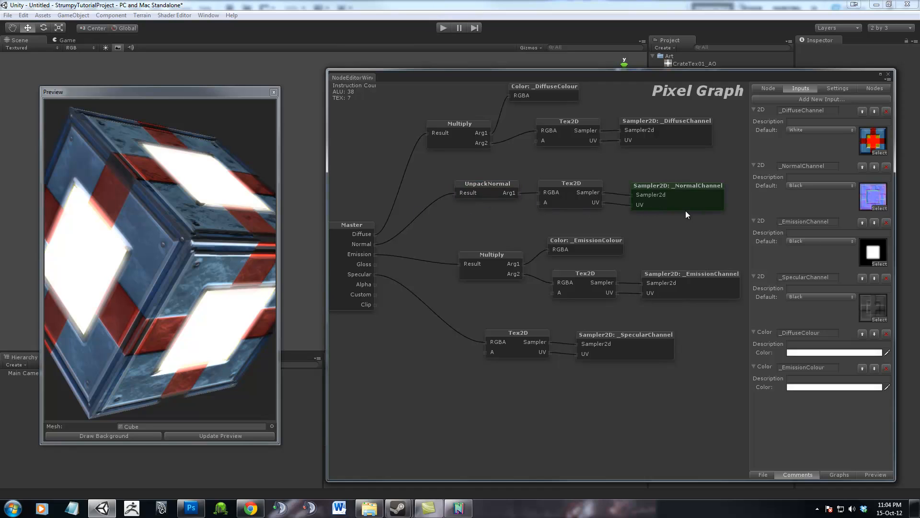
pyautogui.moveTo(808, 215)
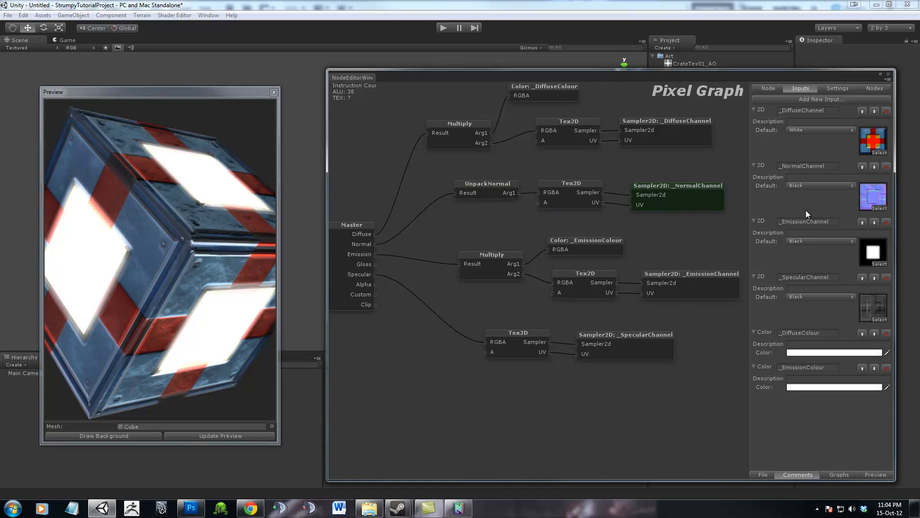
pyautogui.moveTo(770, 121)
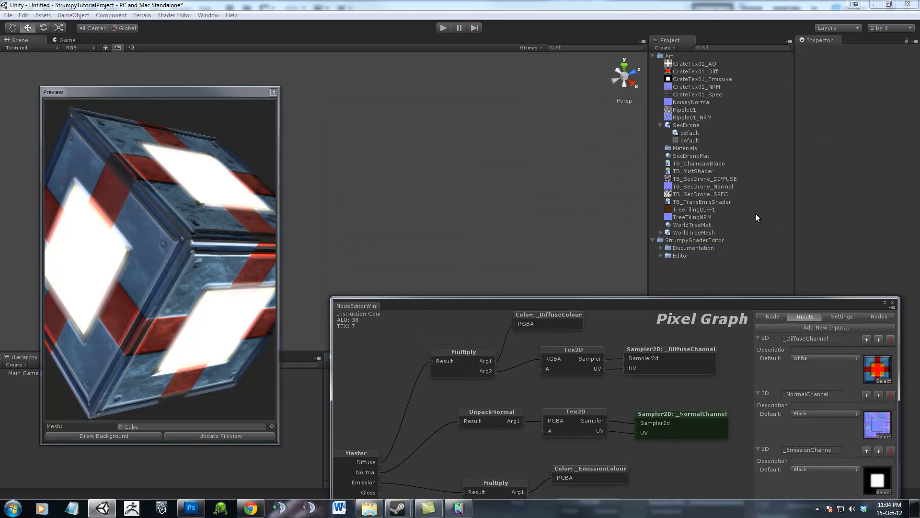
# Set CrateTex01_NRM's Texture Type to Normal map and apply.
pyautogui.click(696, 86)
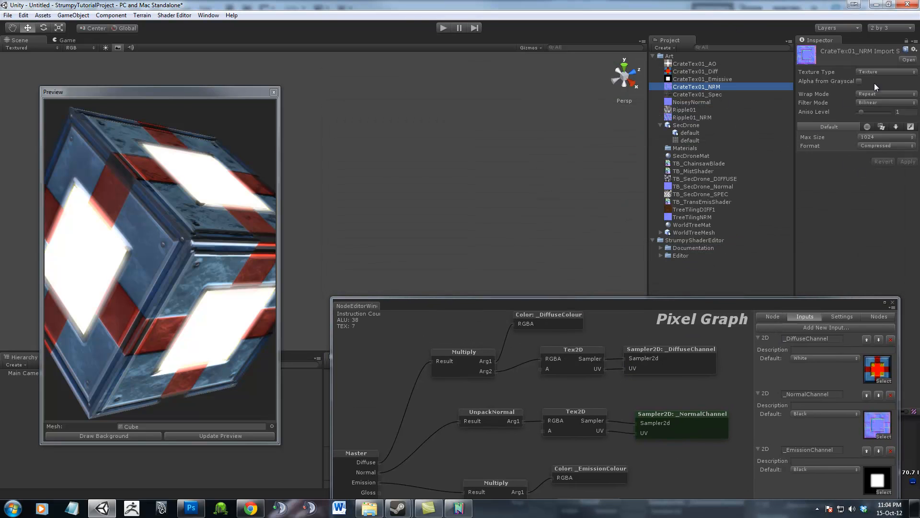
pyautogui.click(883, 72)
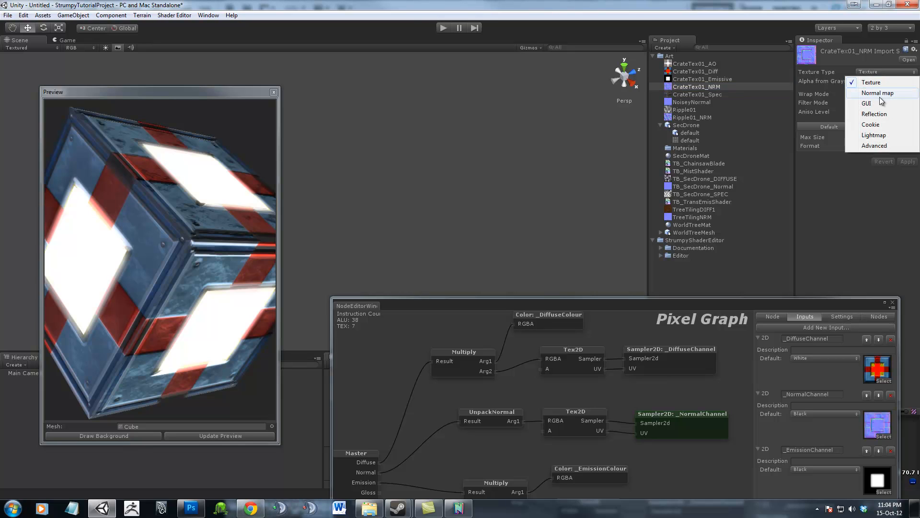
pyautogui.click(878, 93)
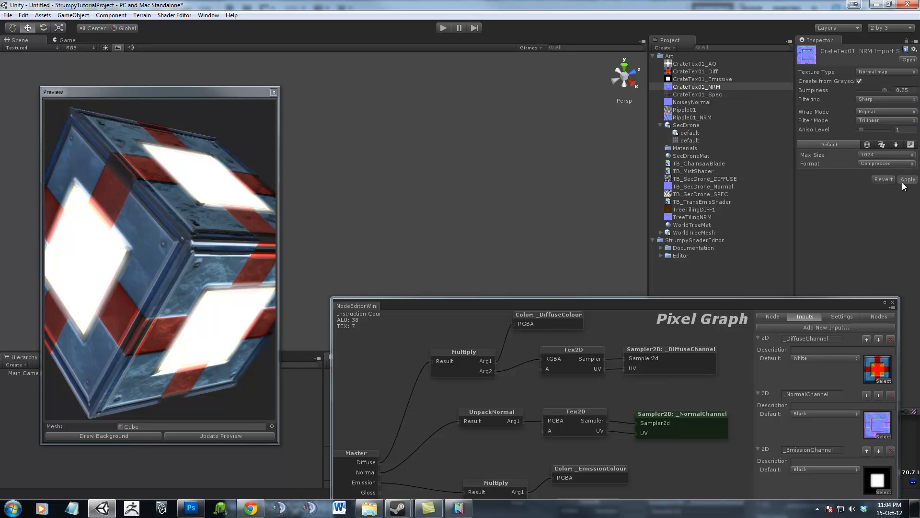
pyautogui.click(907, 179)
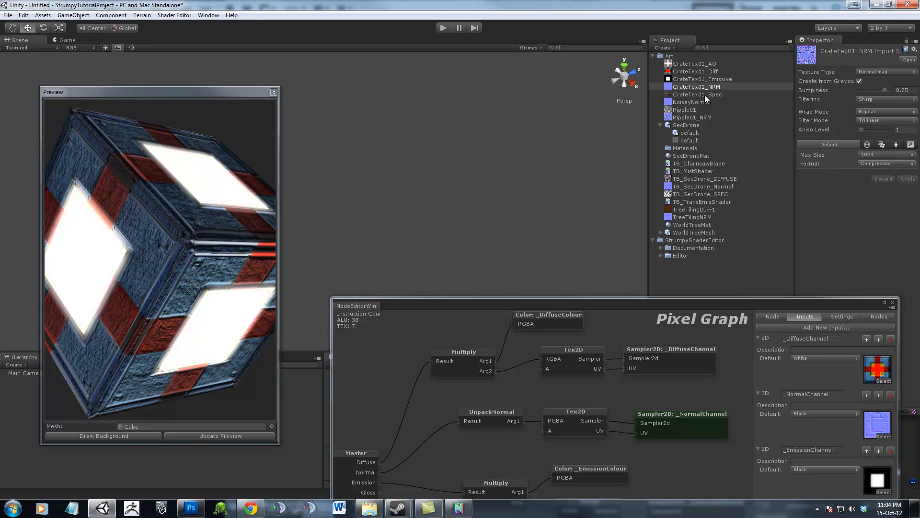
# Check the Spec and NoiseyNormal textures, then set Ripple01_NRM to Normal map.
pyautogui.click(698, 95)
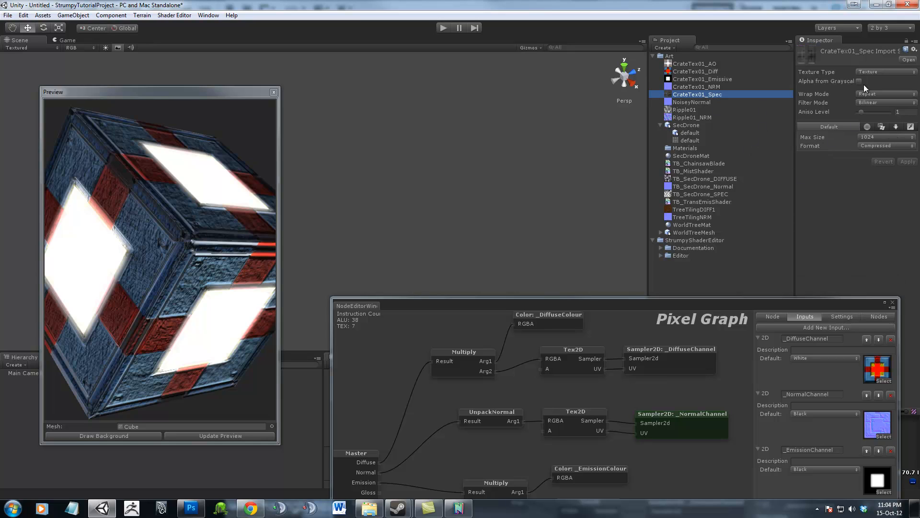
pyautogui.click(886, 71)
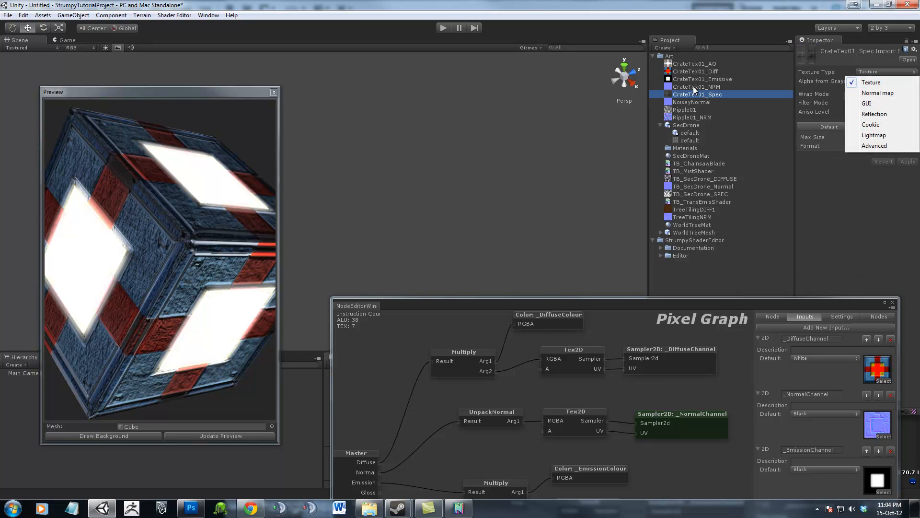
pyautogui.click(692, 102)
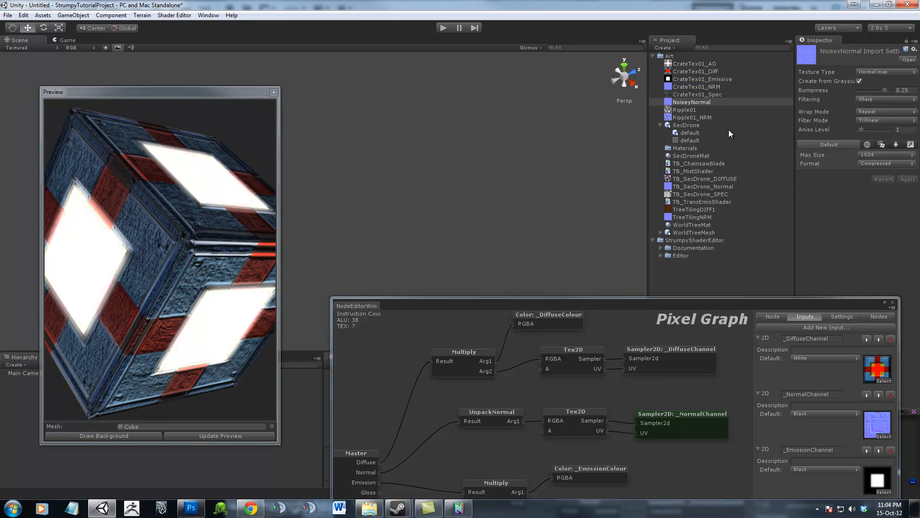
pyautogui.click(691, 117)
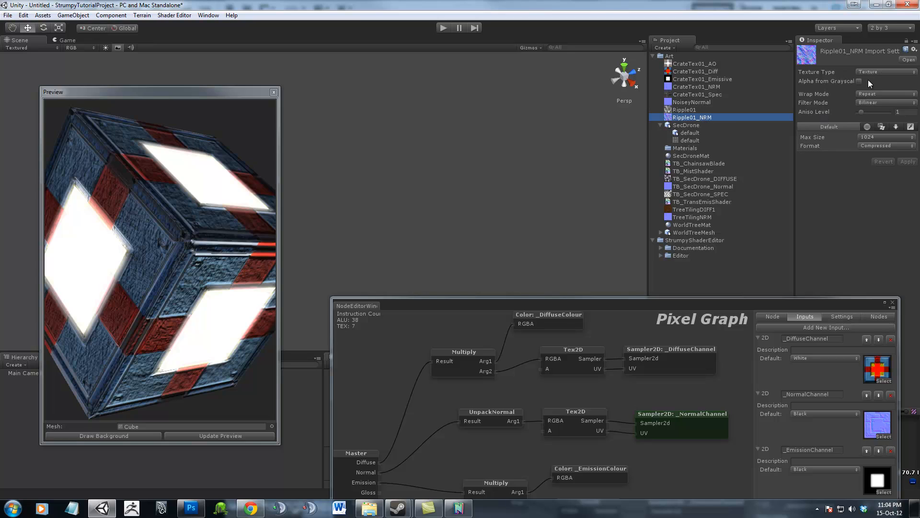
pyautogui.click(883, 71)
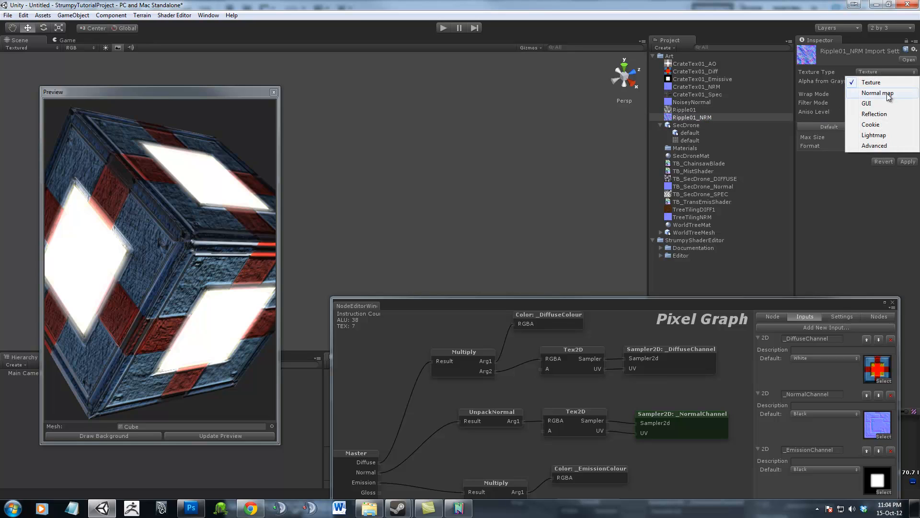
pyautogui.click(876, 93)
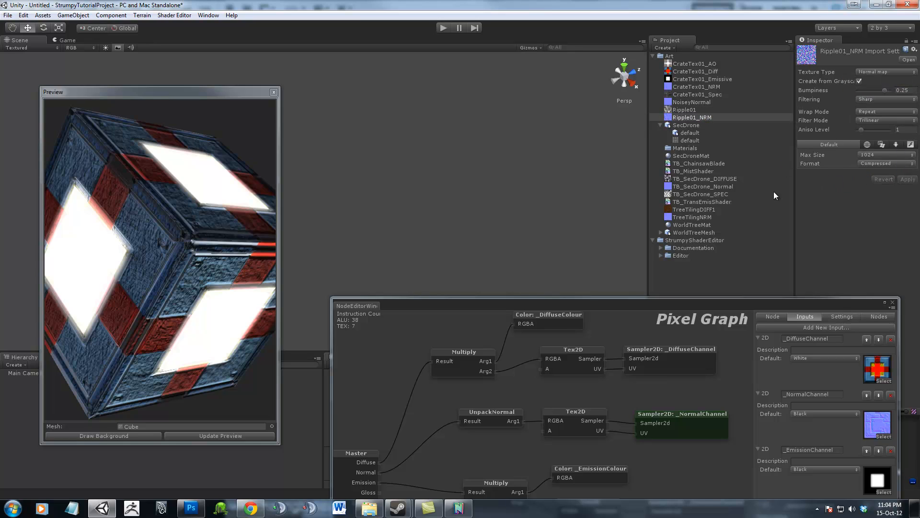
pyautogui.moveTo(703, 272)
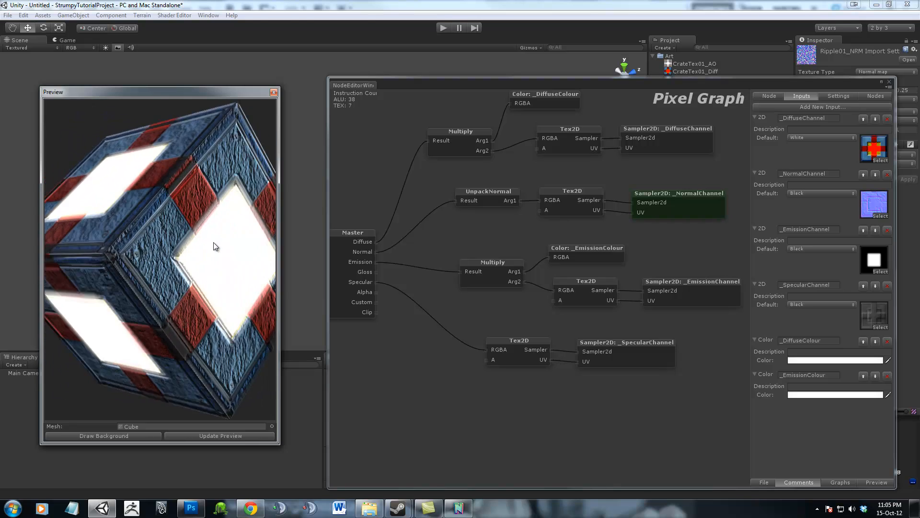
# Rotate the preview crate to another side and bring up the graph's add-node menu.
pyautogui.moveTo(215, 246); pyautogui.dragTo(219, 225)
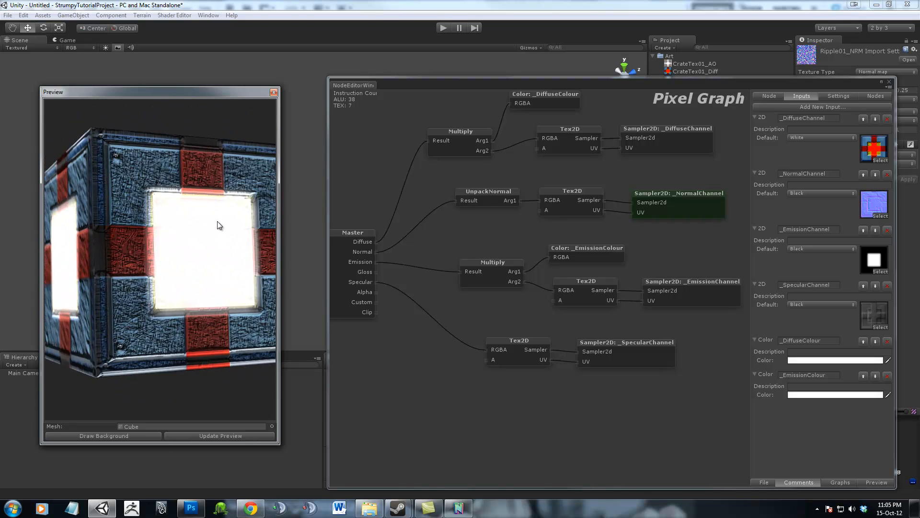
pyautogui.moveTo(219, 225); pyautogui.dragTo(196, 269)
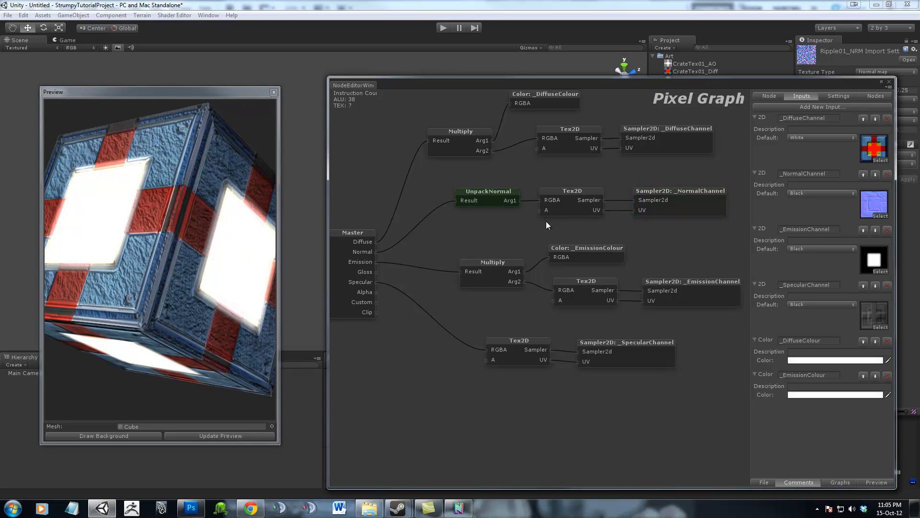
pyautogui.rightClick(545, 223)
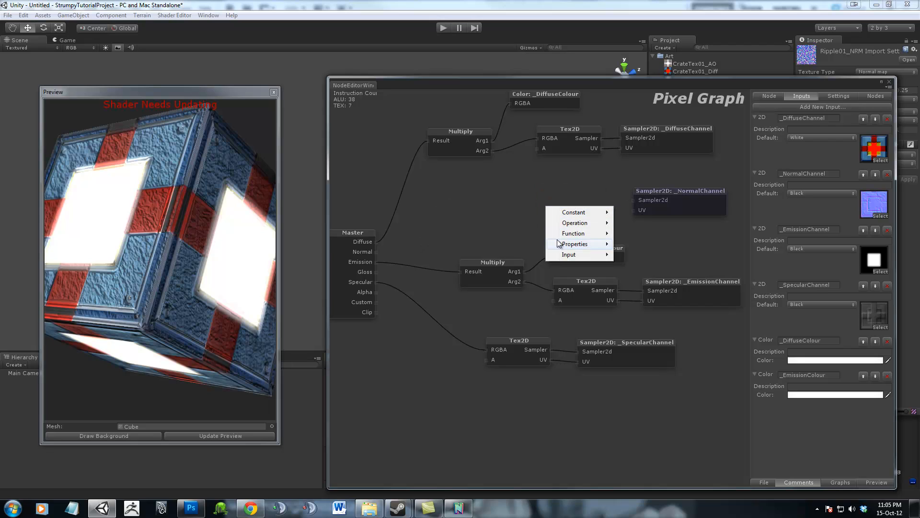